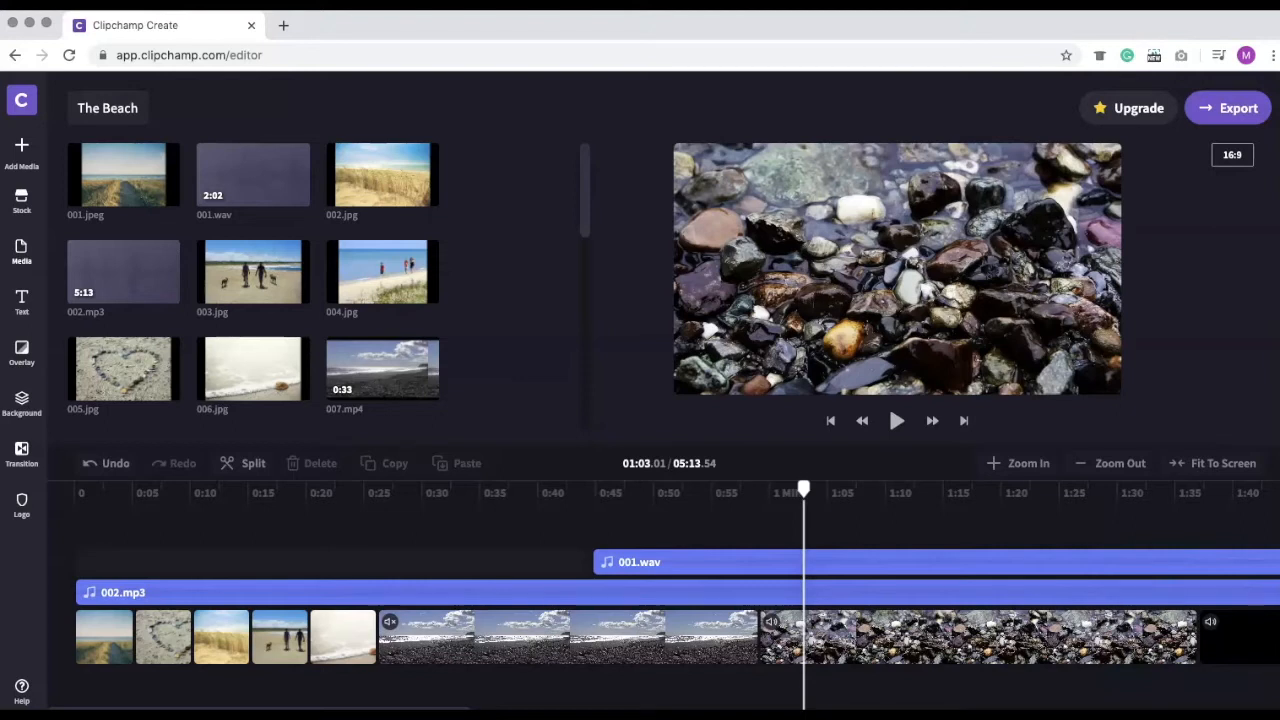
Step: Move the playhead back to 00:00 so the preview shows the first beach photo
click(830, 420)
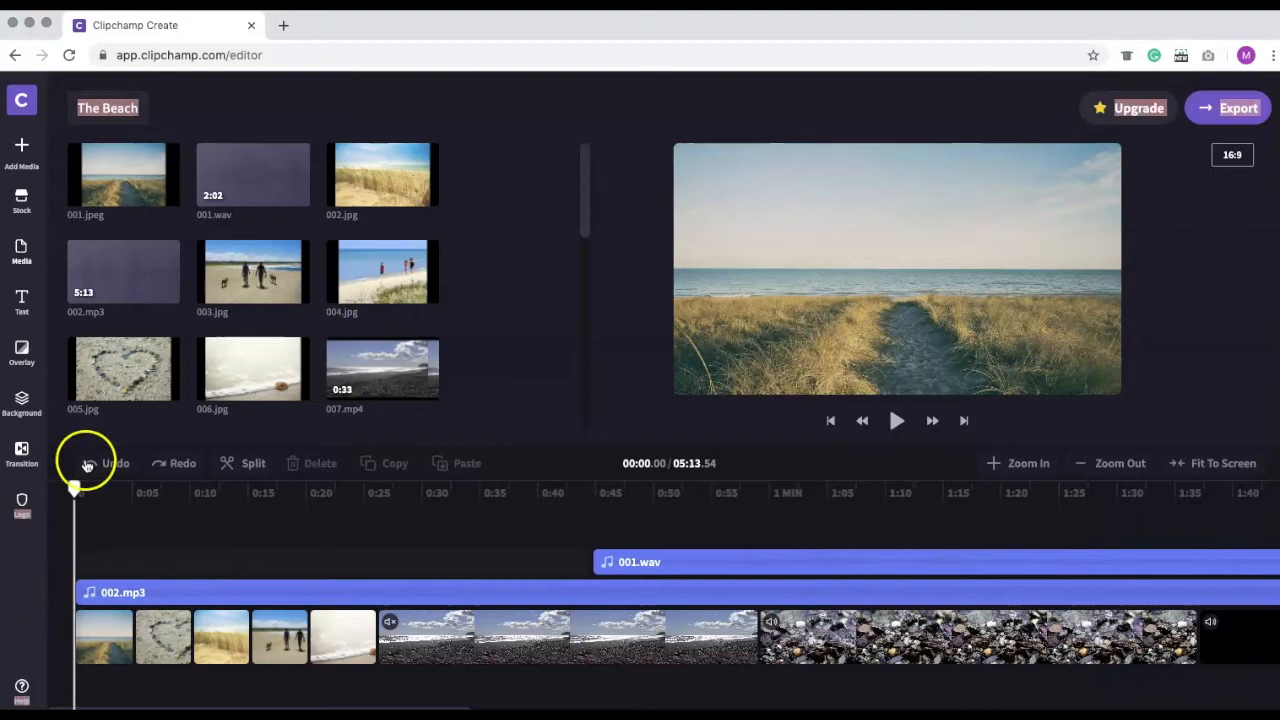
mouse_move(20, 300)
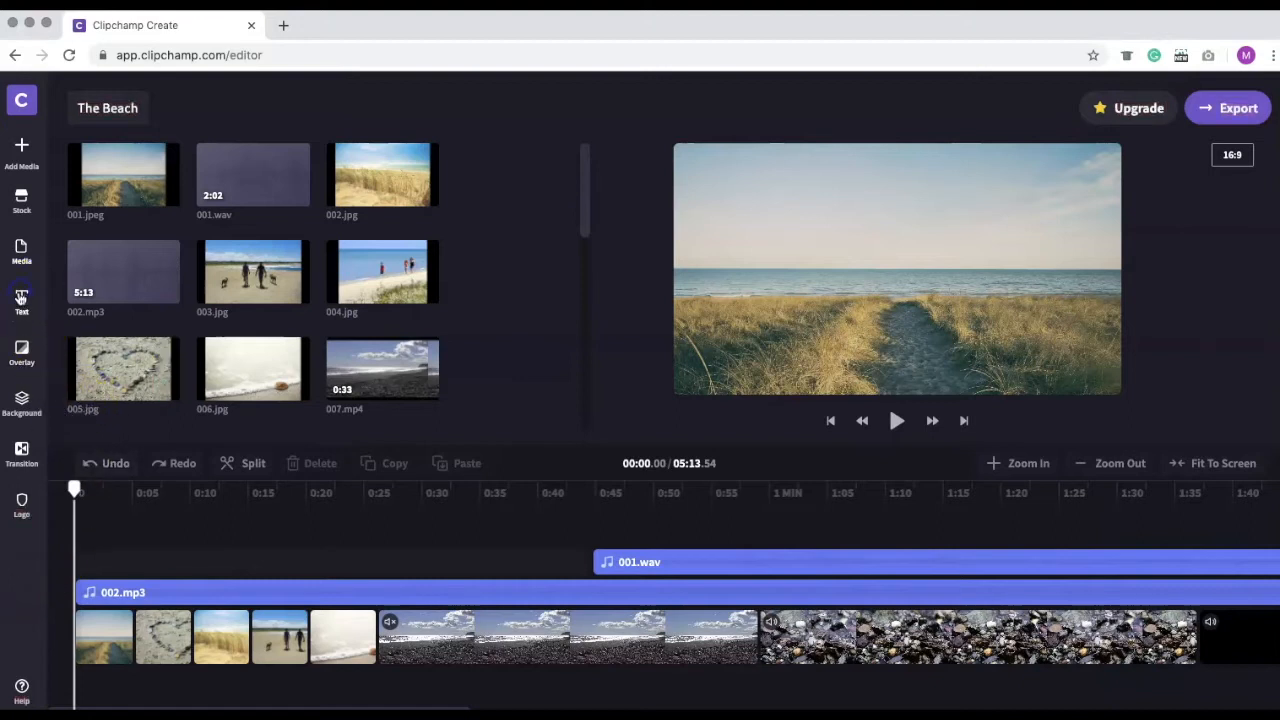
Step: Browse the text templates down to Large Heading to add it at the project start
click(20, 300)
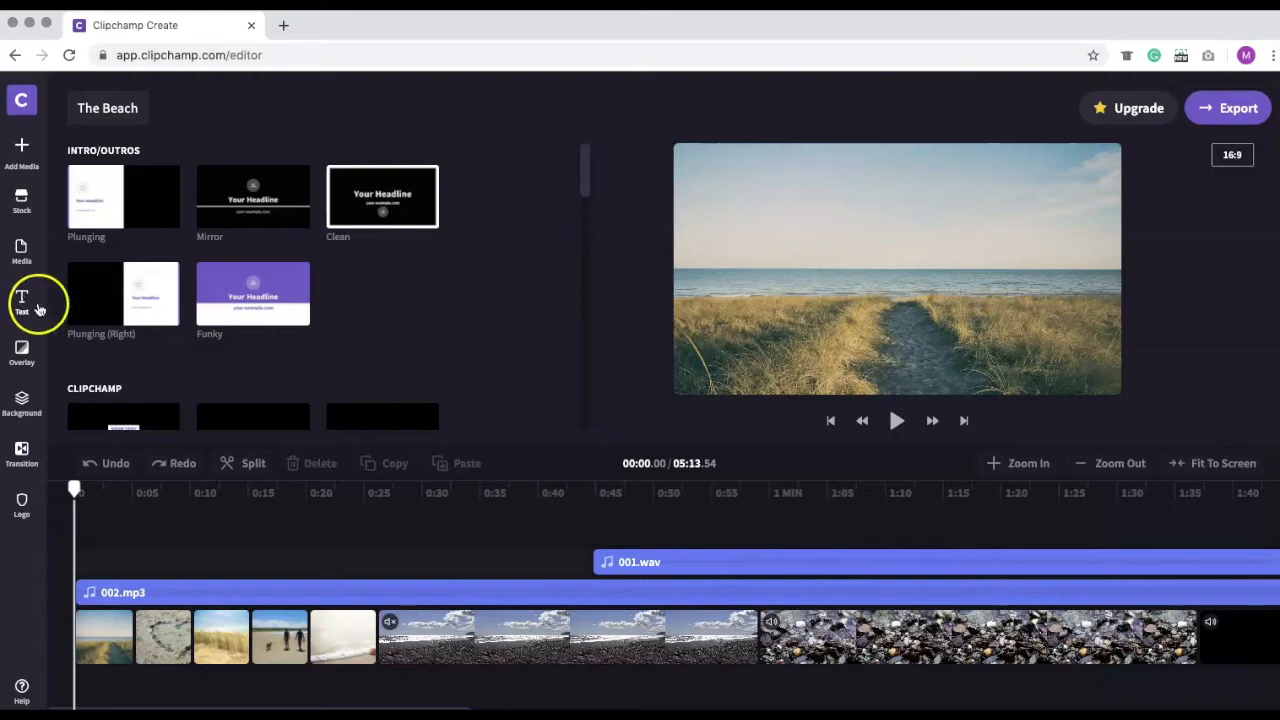
mouse_move(588, 178)
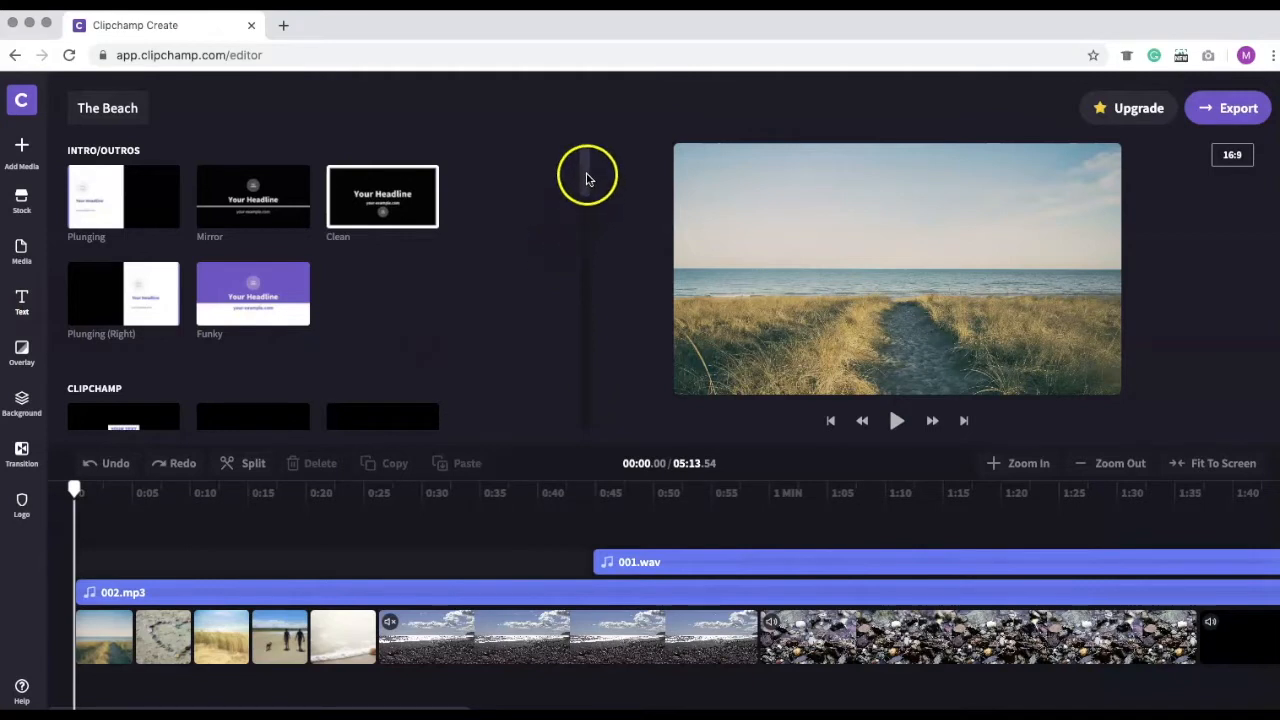
scroll(down, 3)
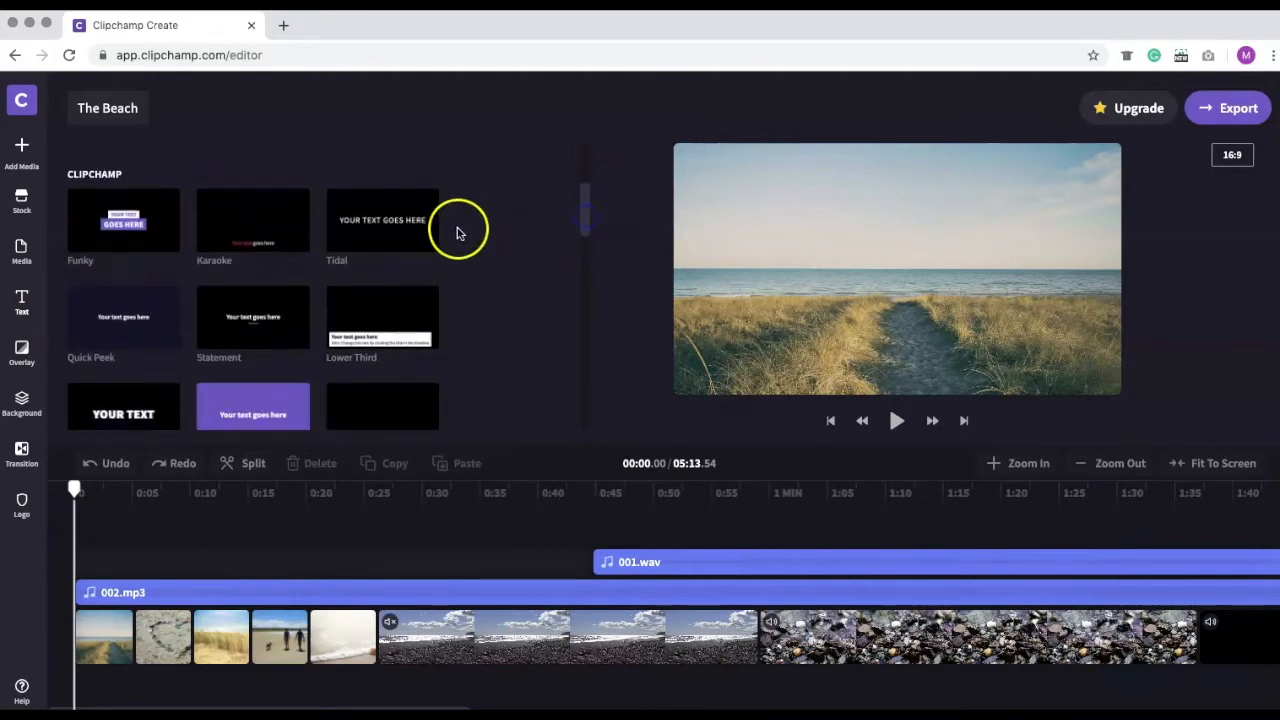
mouse_move(252, 236)
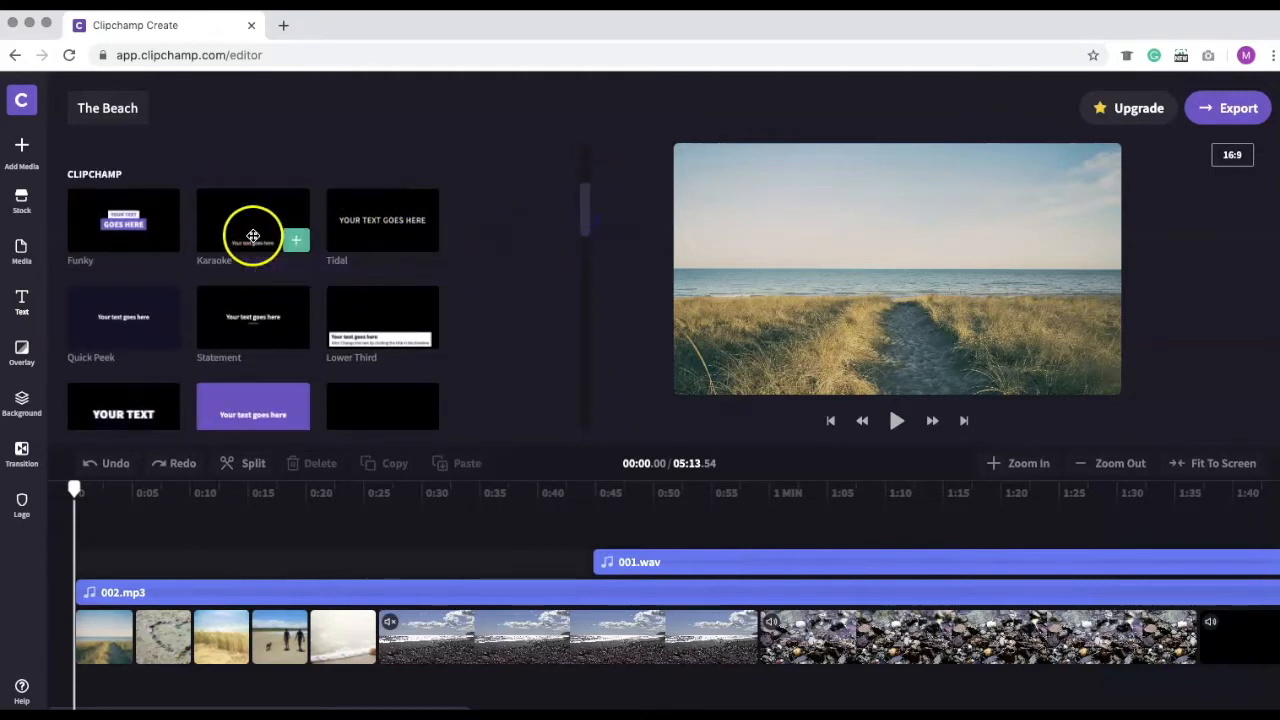
mouse_move(310, 336)
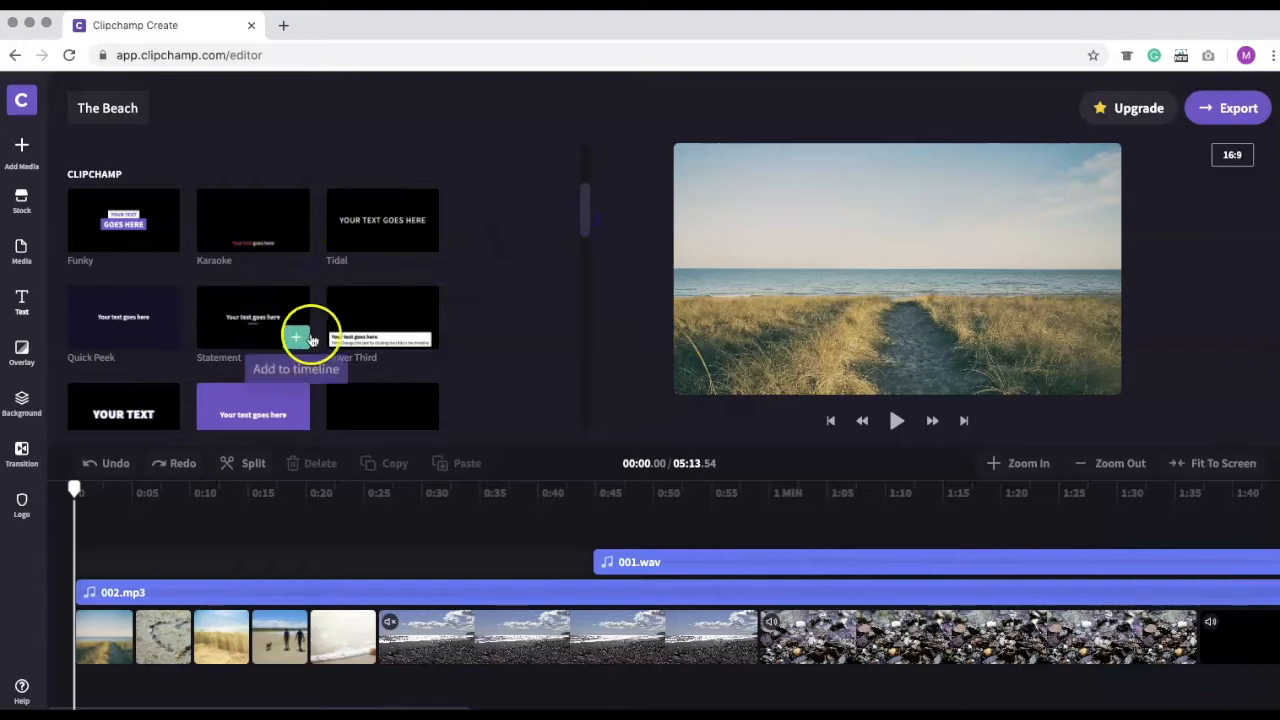
mouse_move(252, 408)
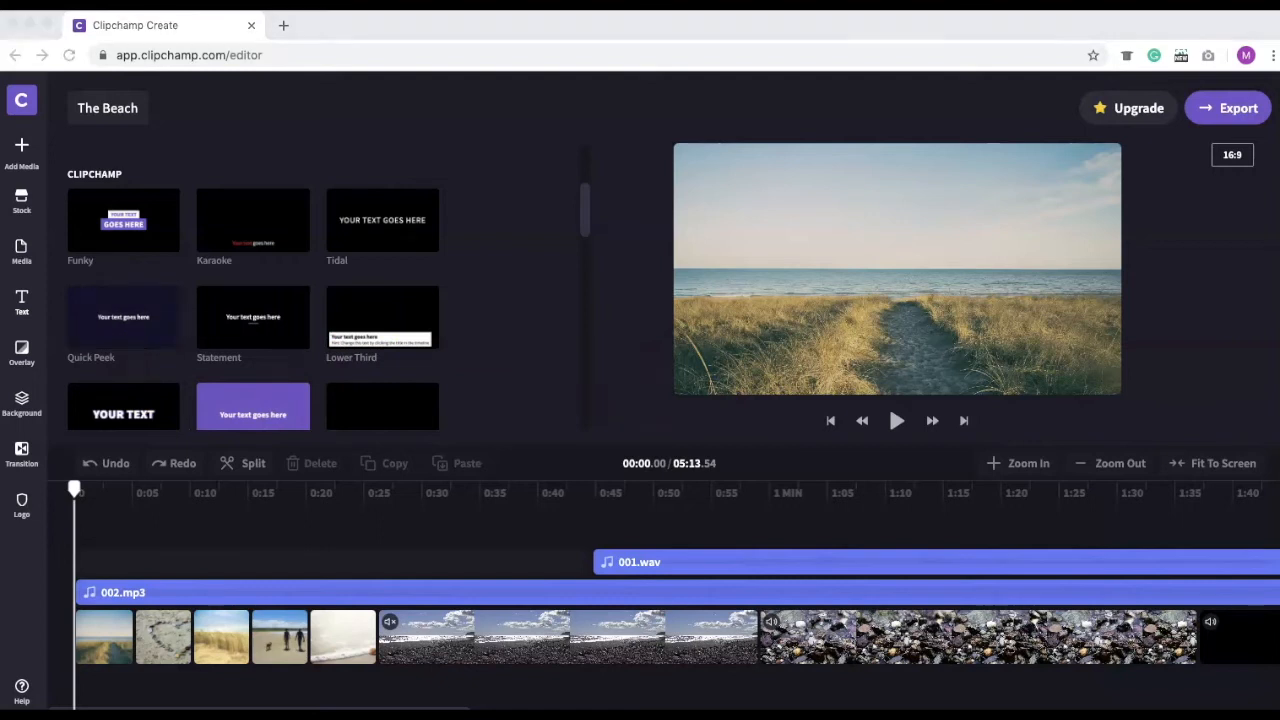
mouse_move(504, 418)
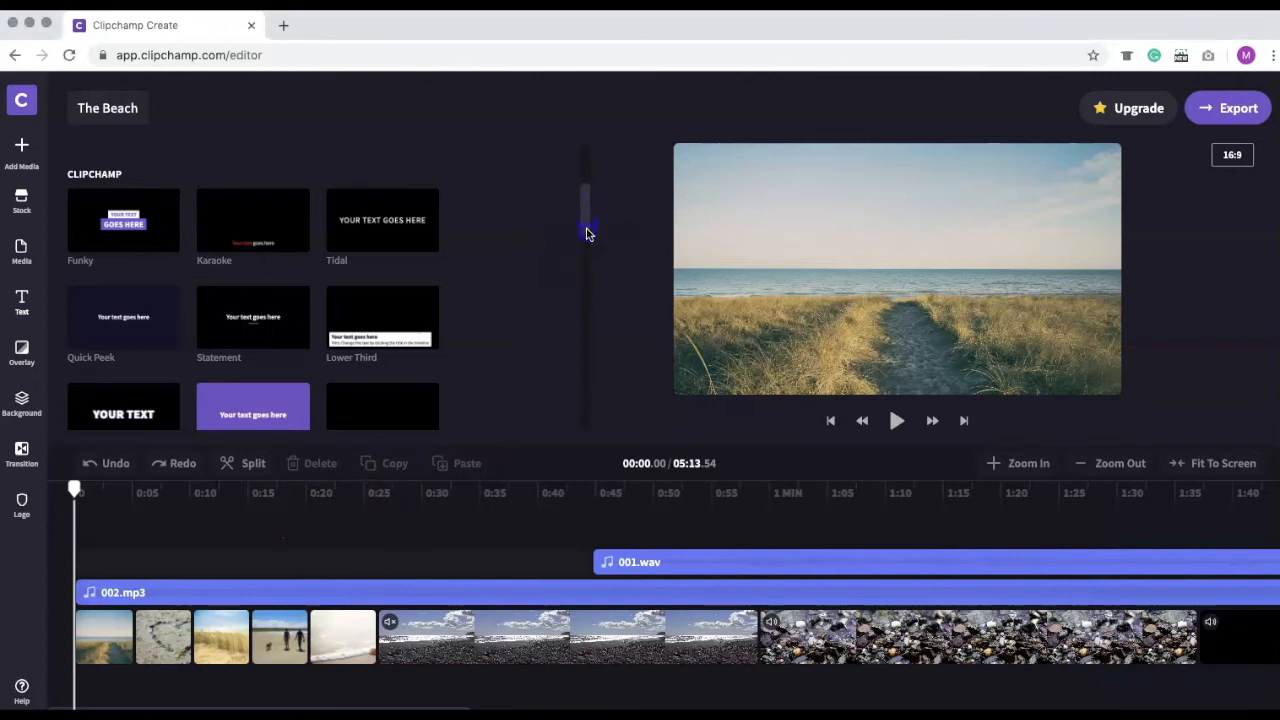
scroll(down, 3)
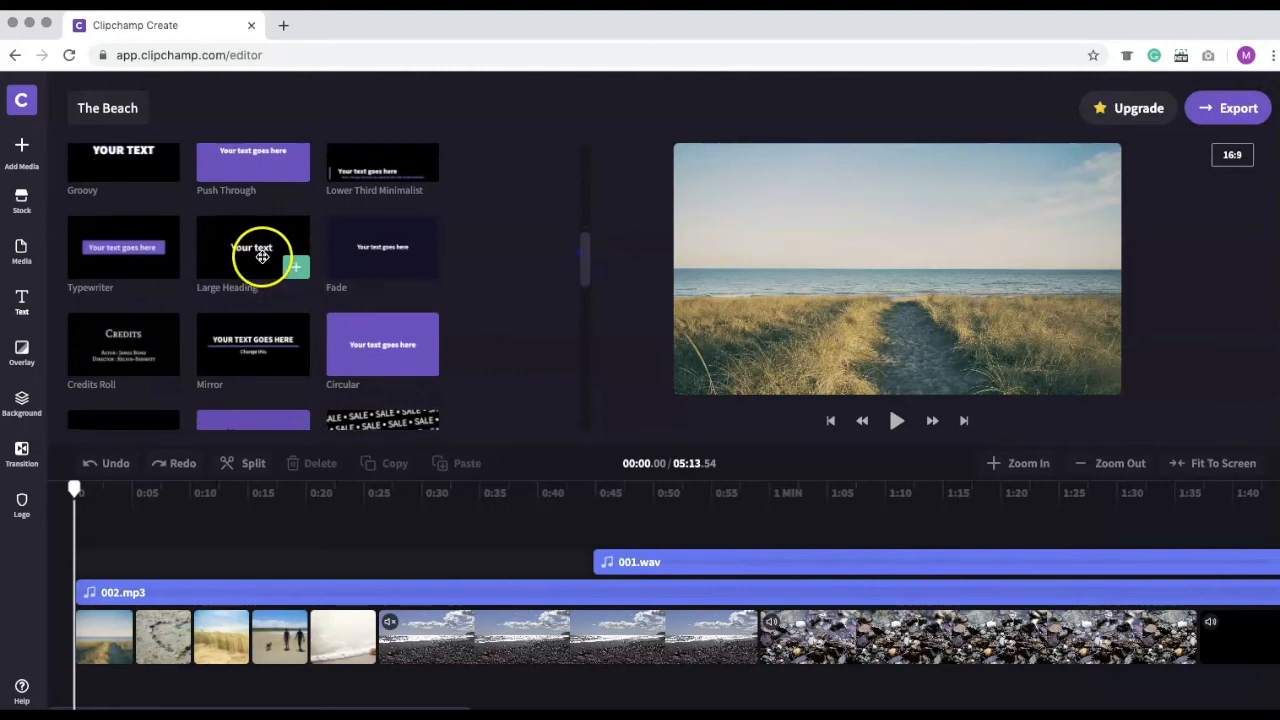
mouse_move(258, 252)
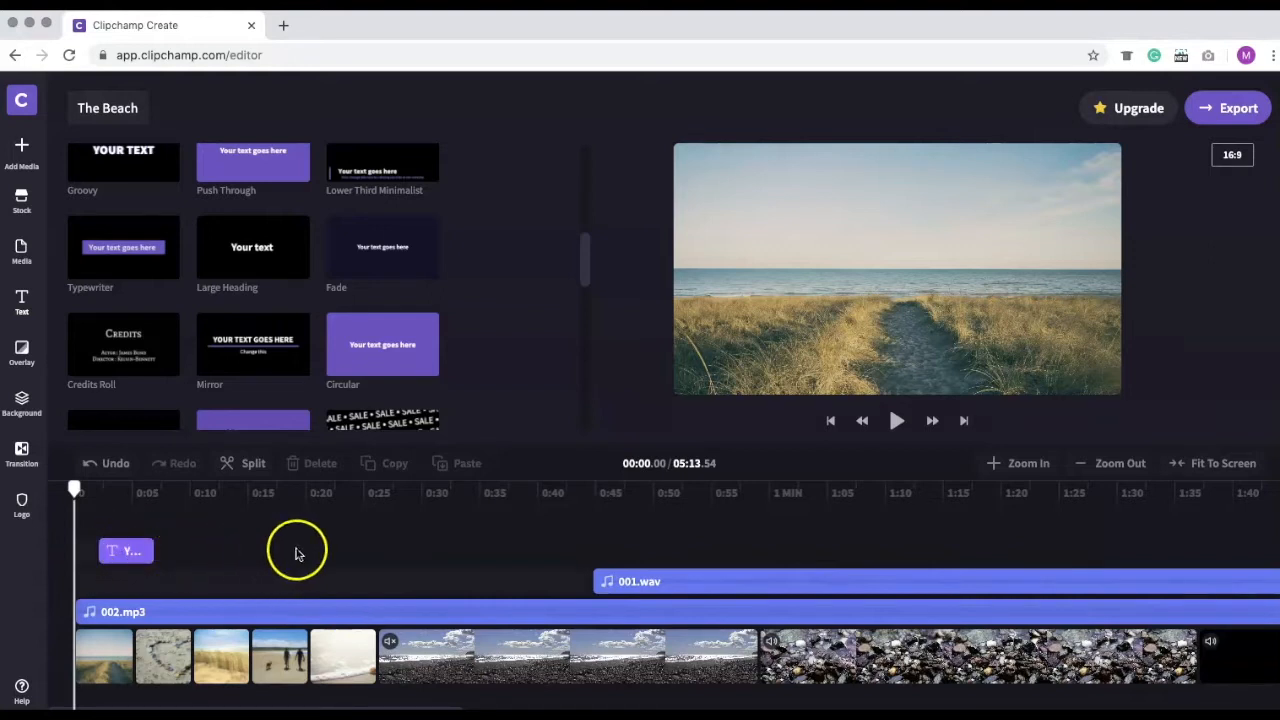
Step: Preview the 'Your text' title over the first photo and select it for editing
click(124, 552)
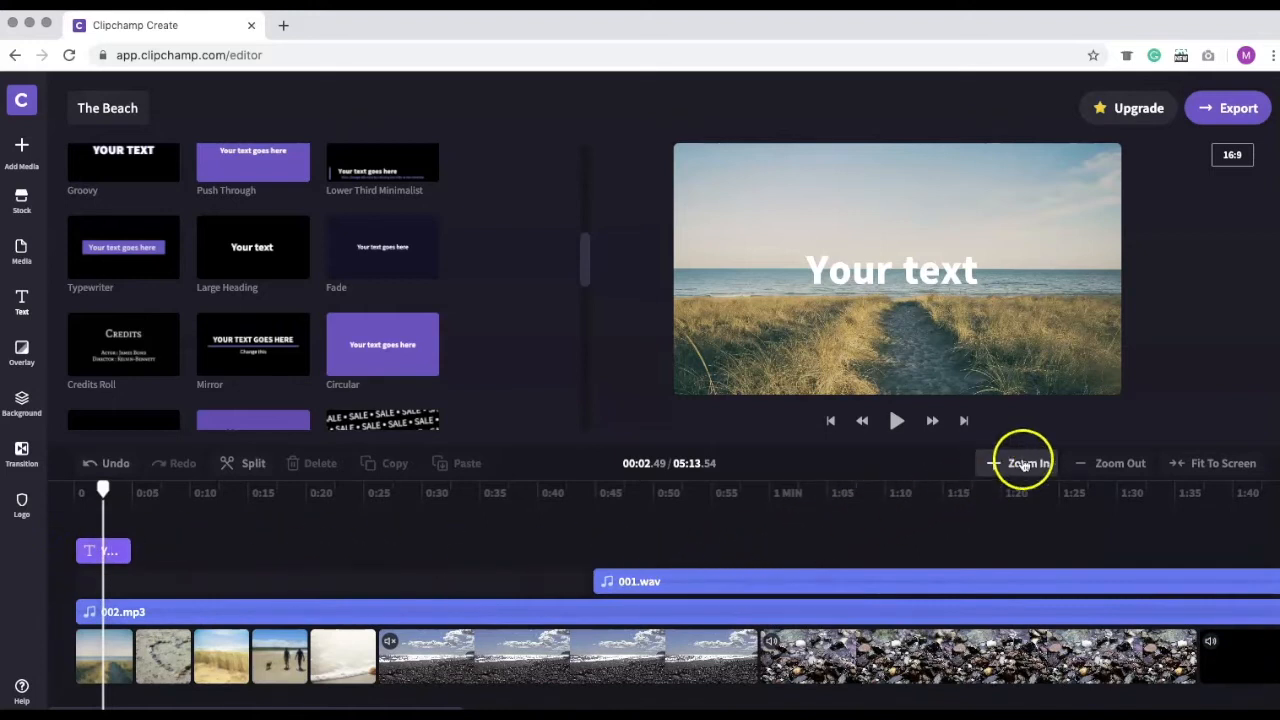
click(1016, 464)
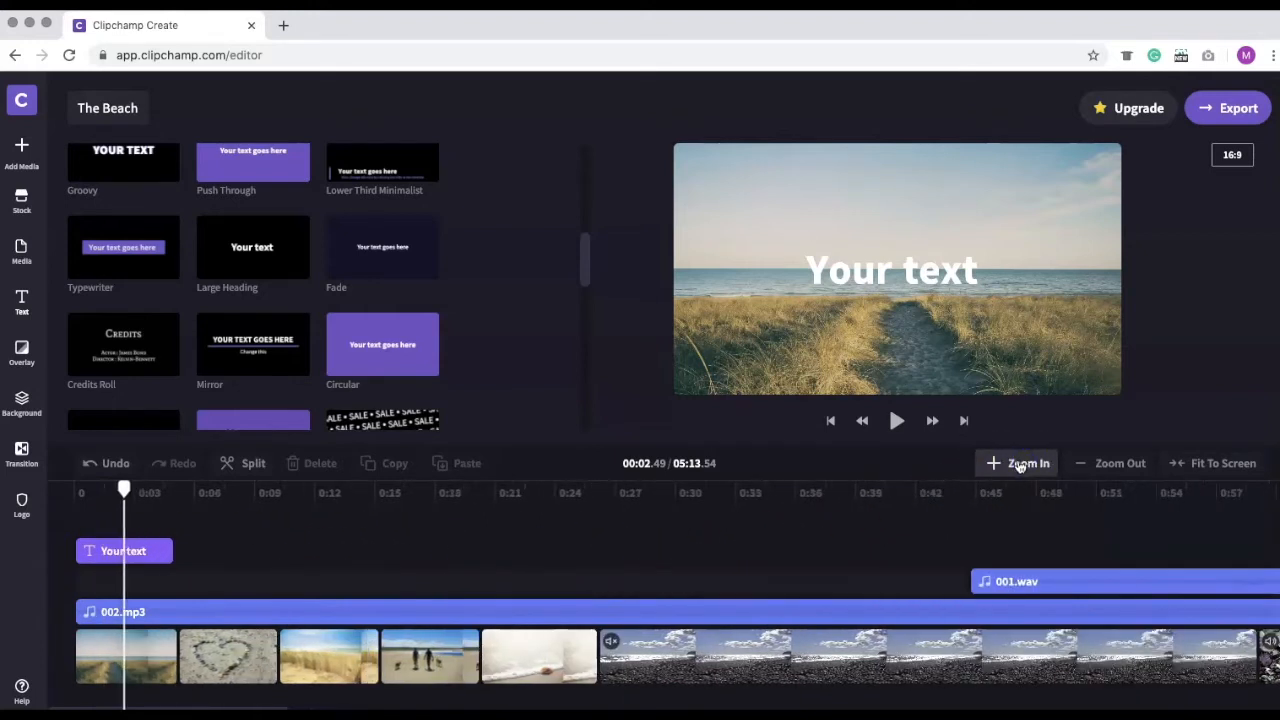
mouse_move(168, 536)
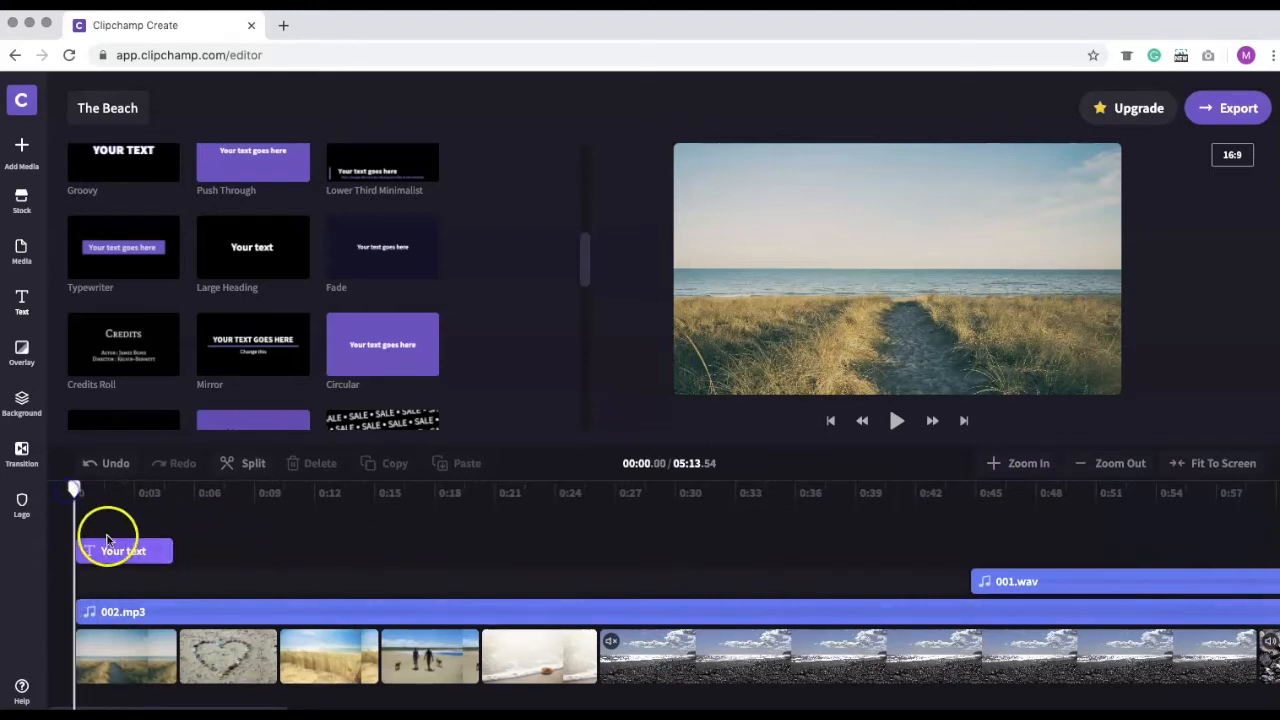
click(124, 552)
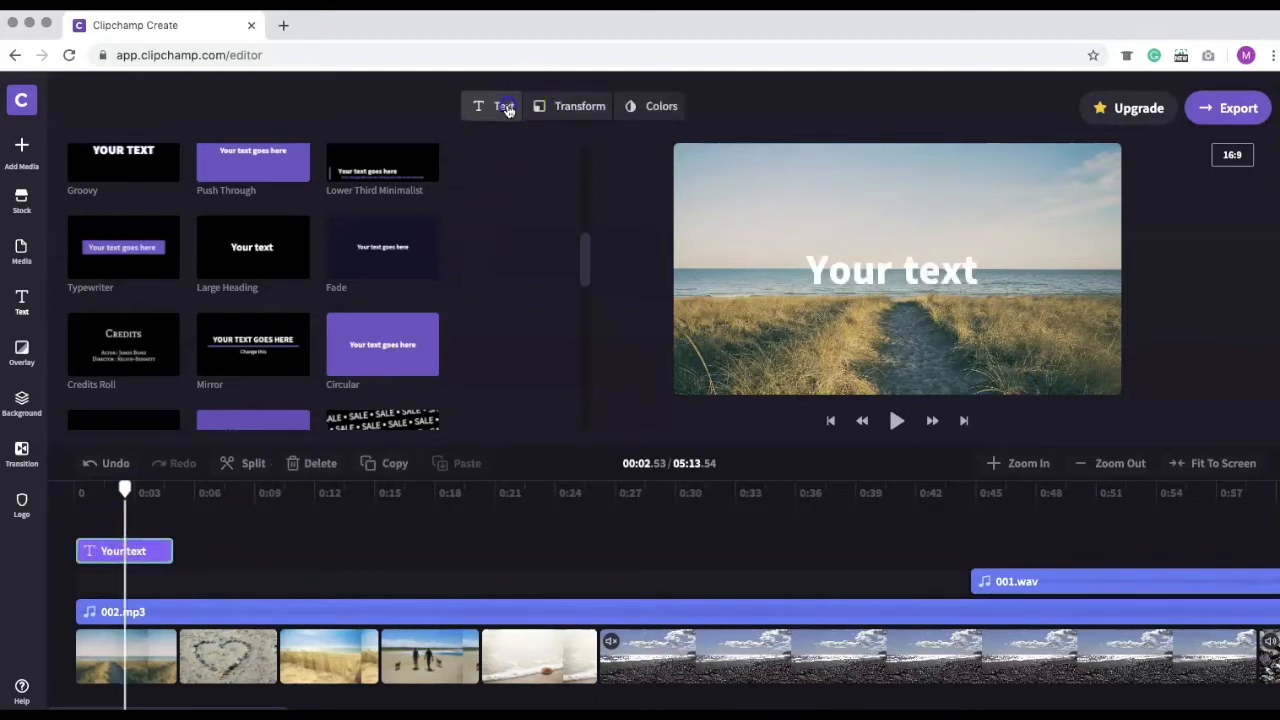
Step: Replace the title wording with 'The Beach' and return the playhead to the start
click(504, 106)
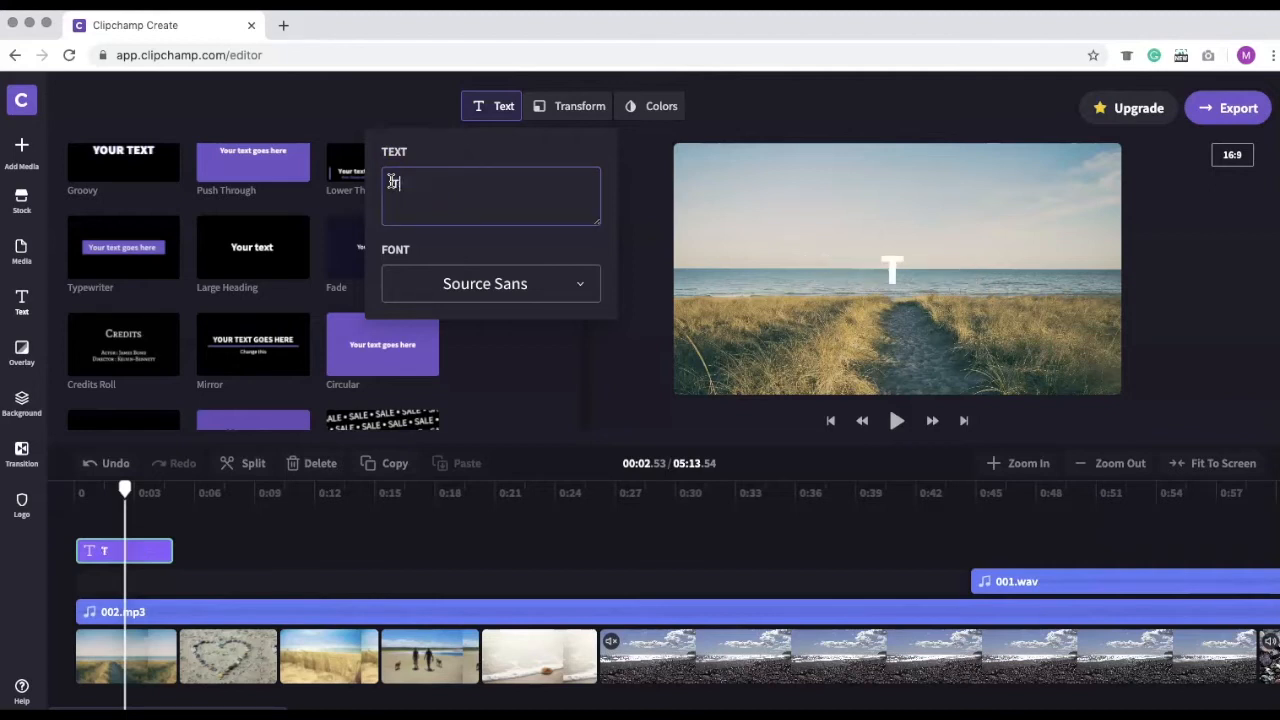
text(The Bea)
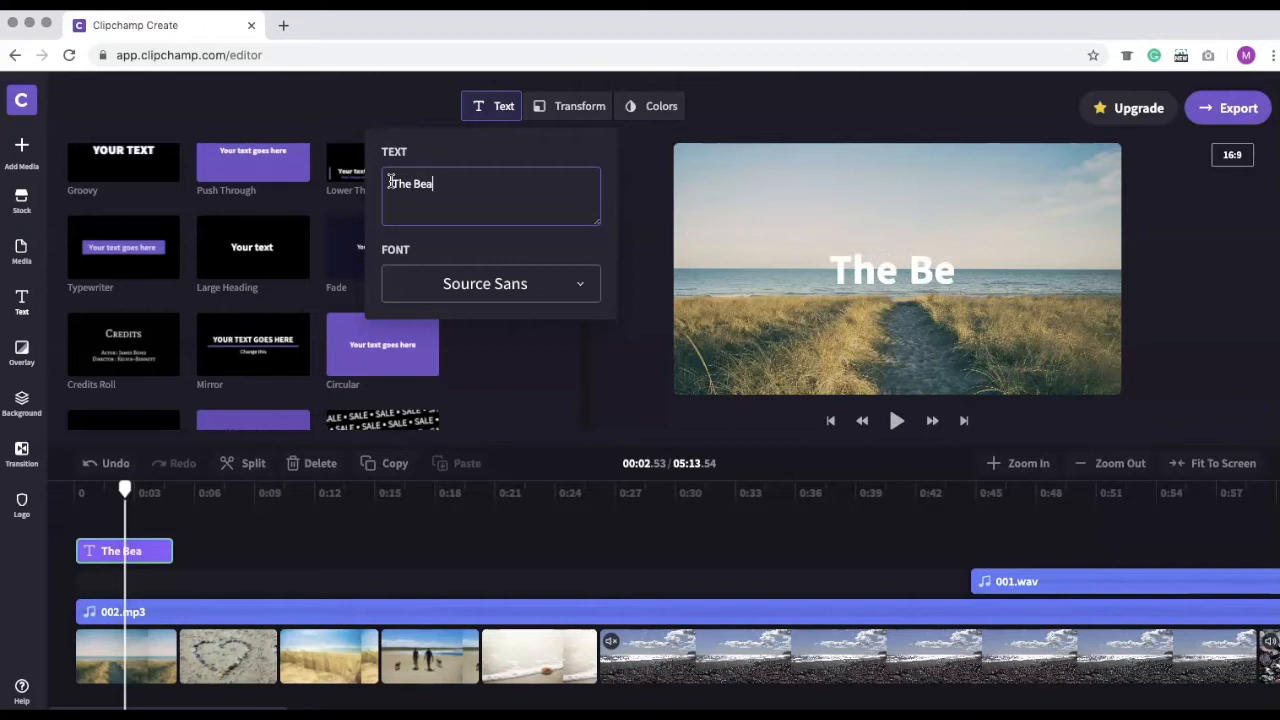
text(ch)
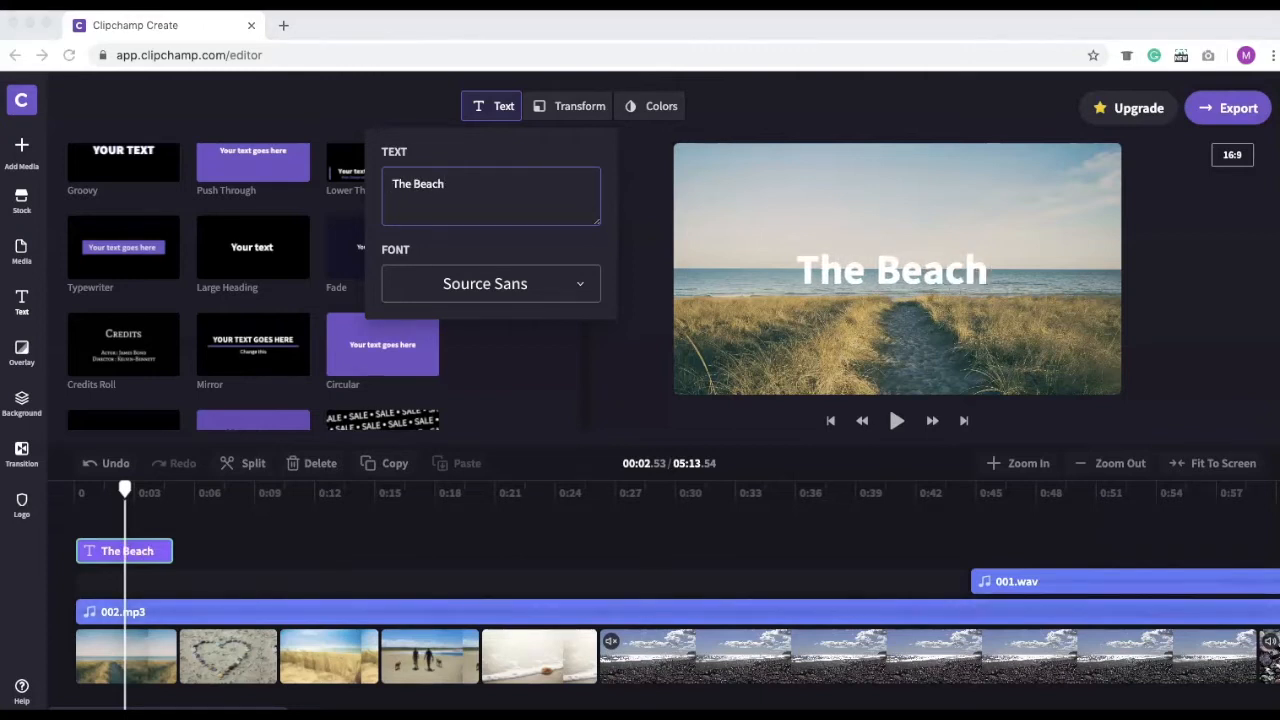
mouse_move(216, 518)
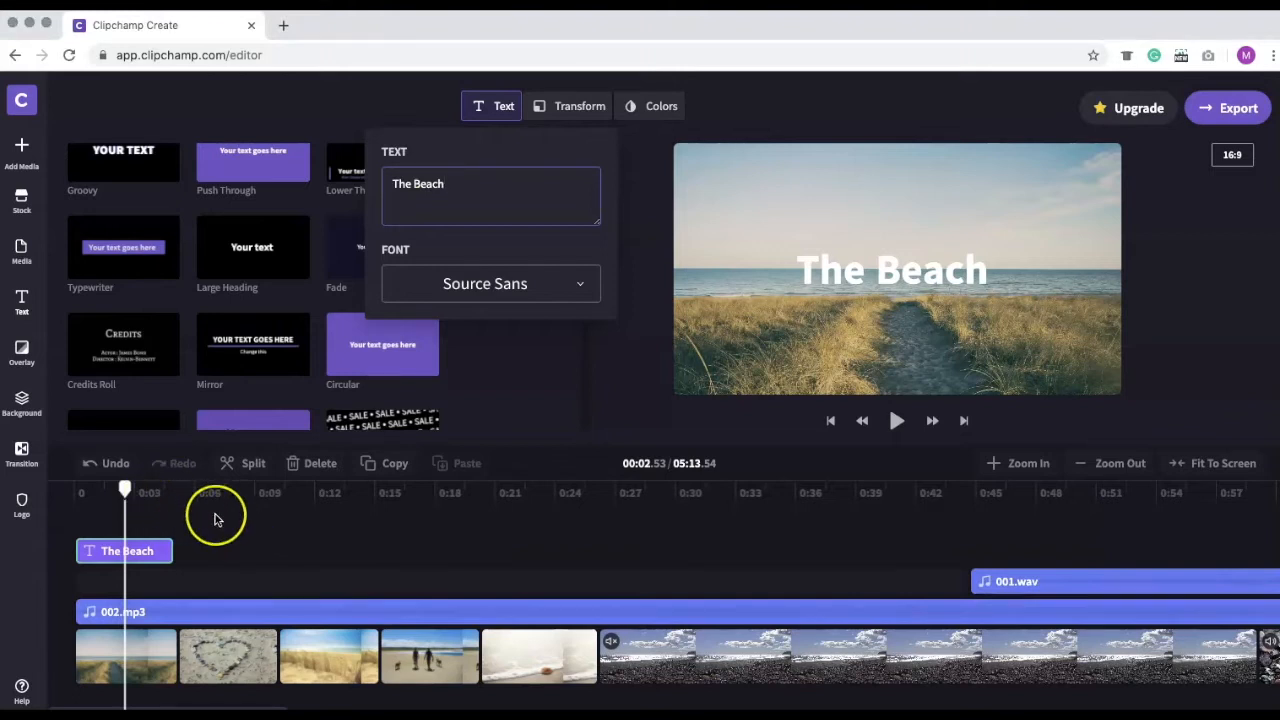
mouse_move(216, 516)
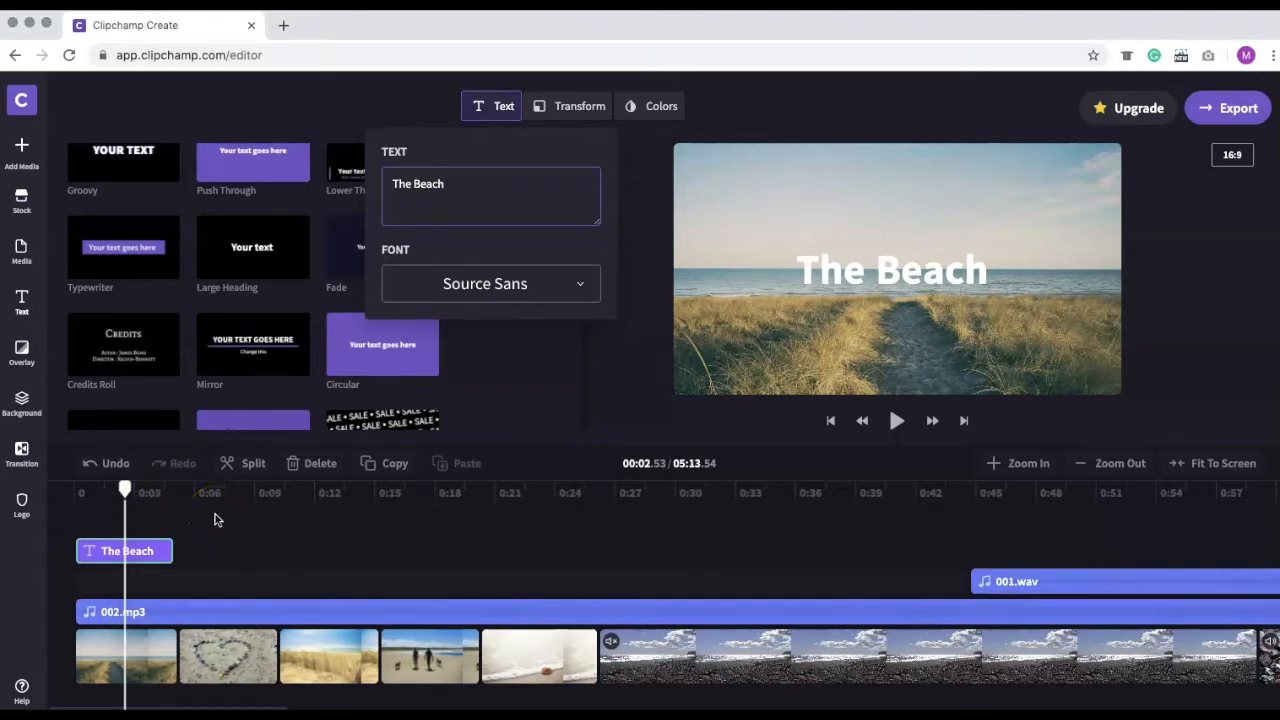
drag(124, 490, 224, 490)
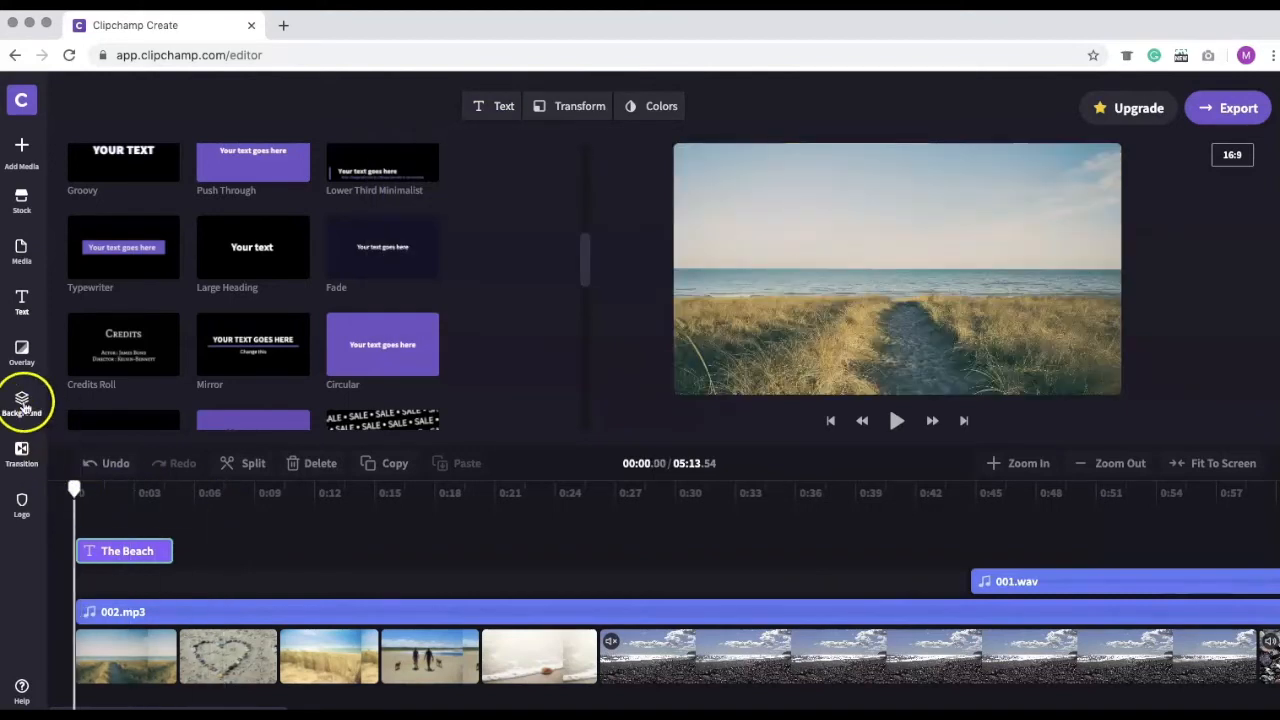
Step: Add the Black background clip at the timeline start beneath the title and fit the view
click(20, 400)
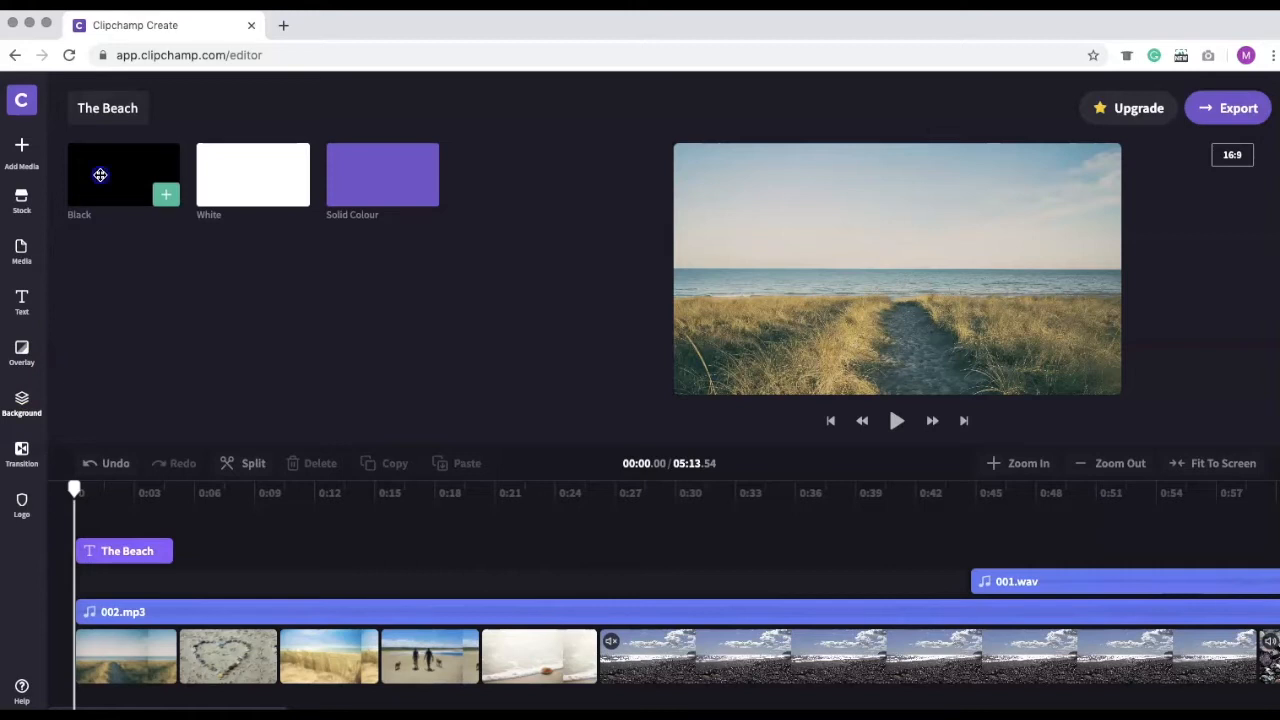
drag(100, 176, 100, 580)
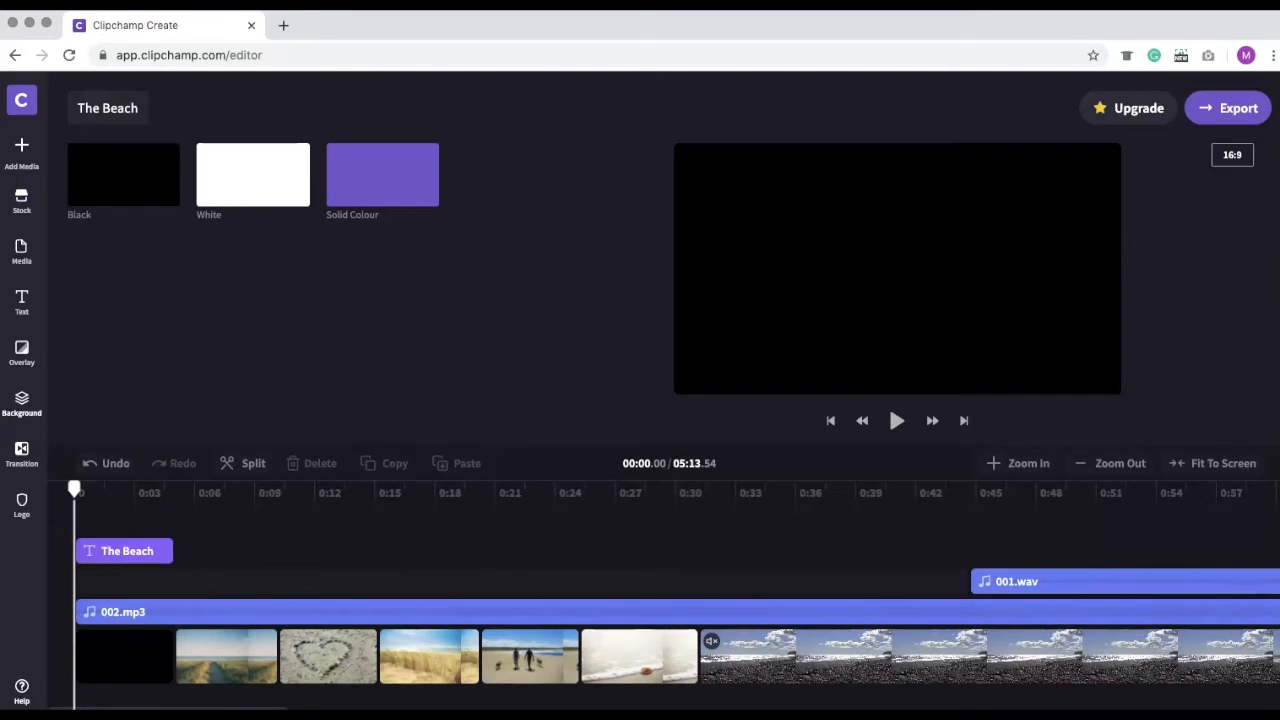
click(22, 250)
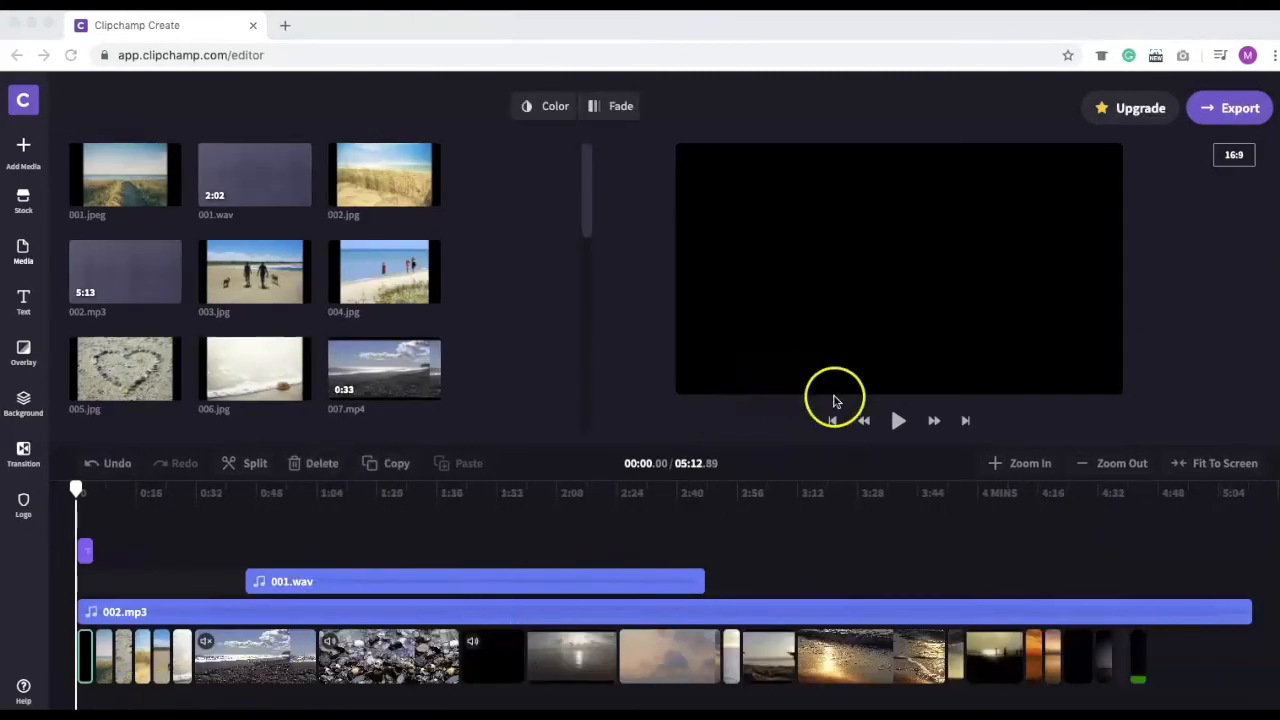
mouse_move(896, 420)
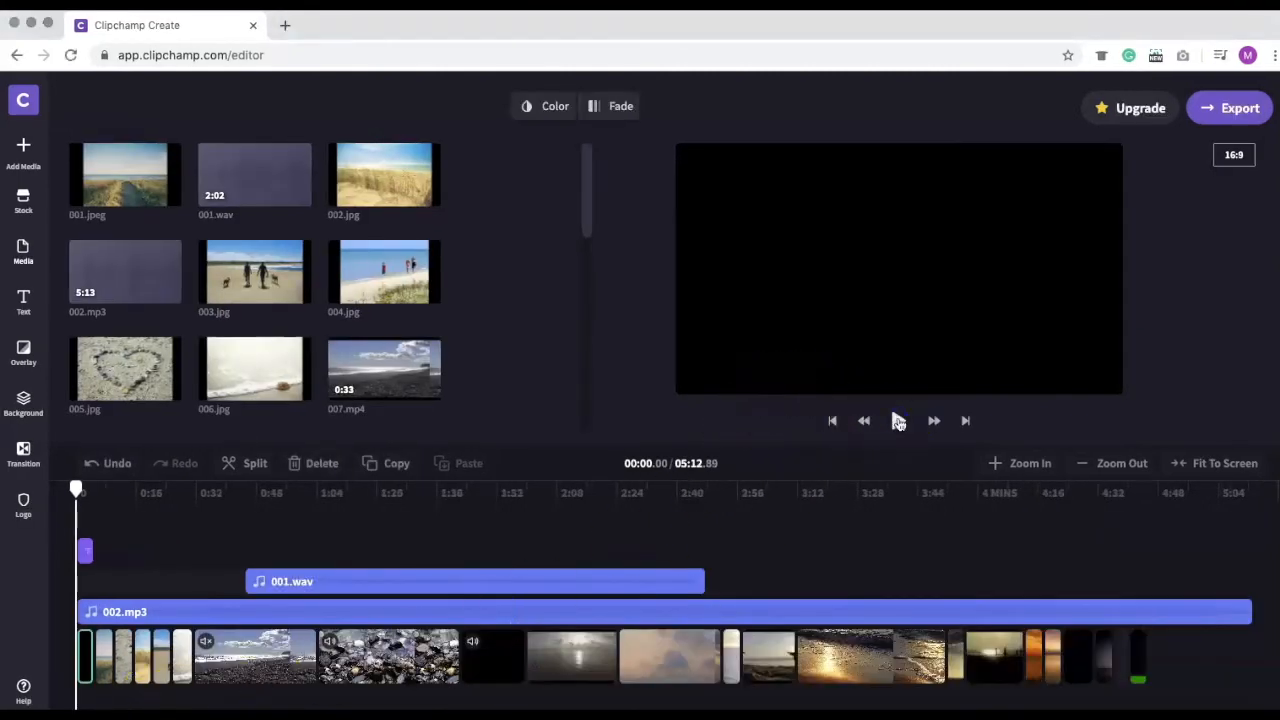
click(898, 420)
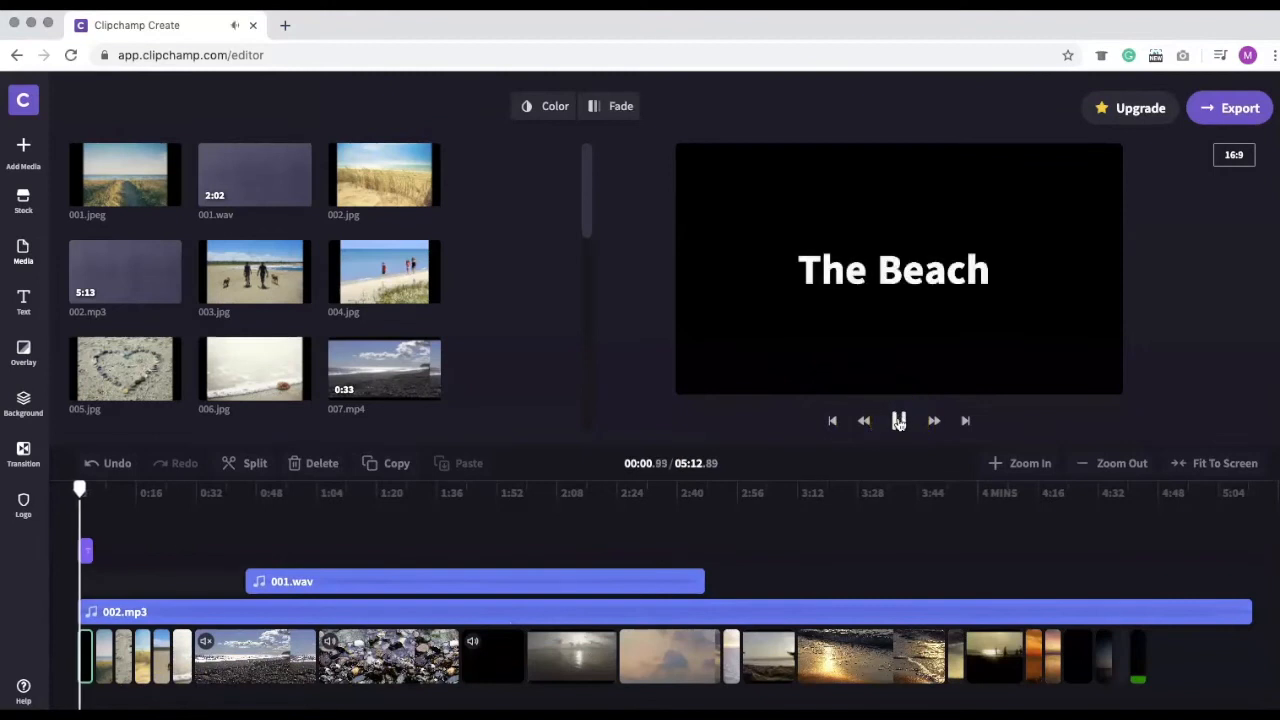
click(898, 420)
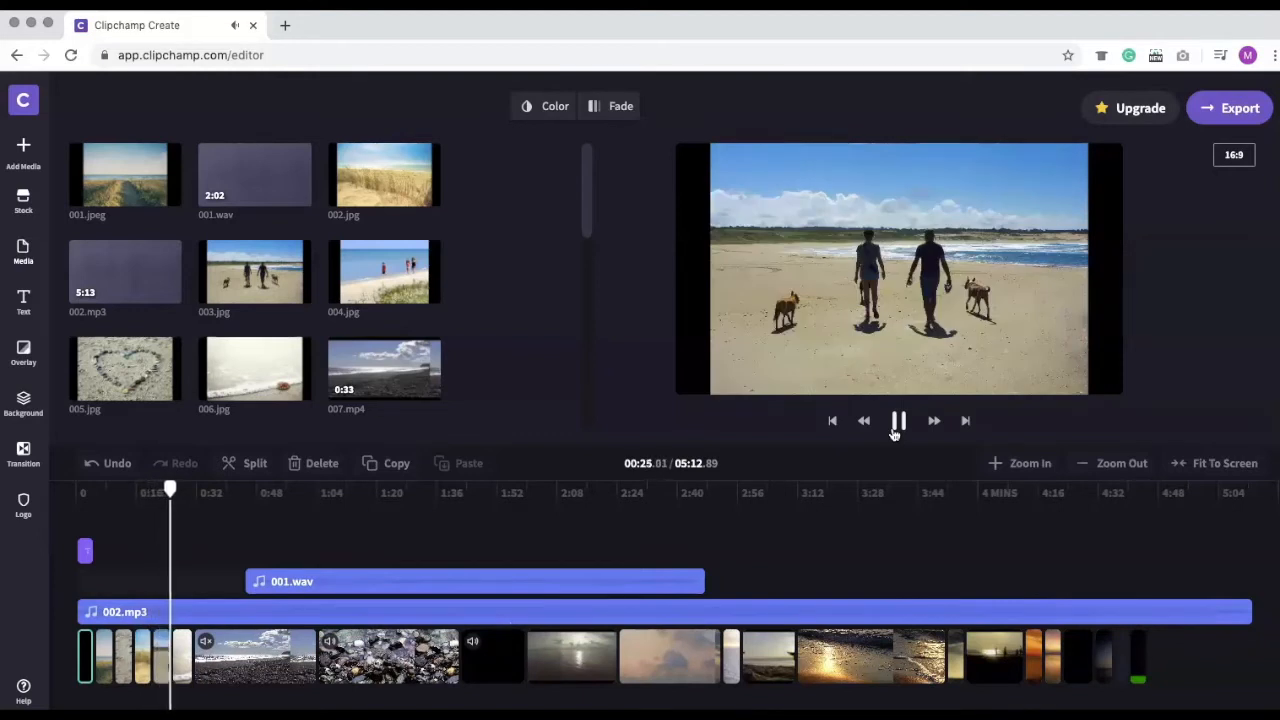
click(896, 420)
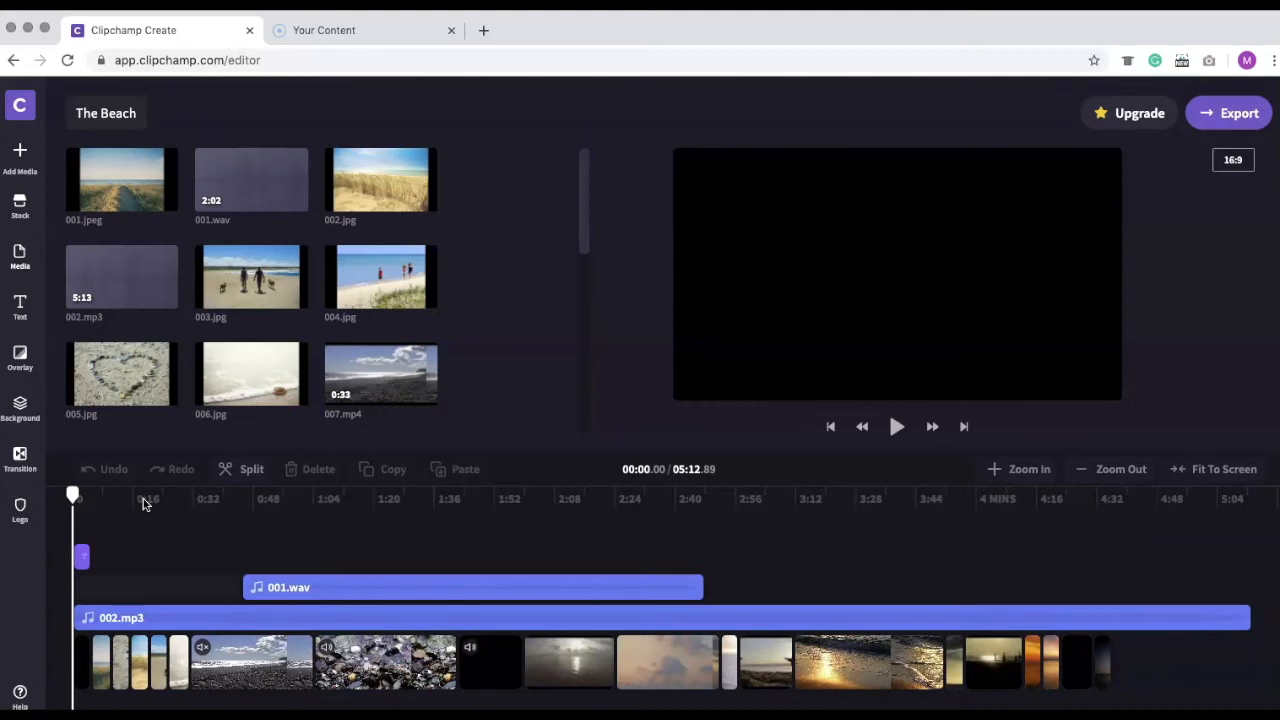
mouse_move(48, 462)
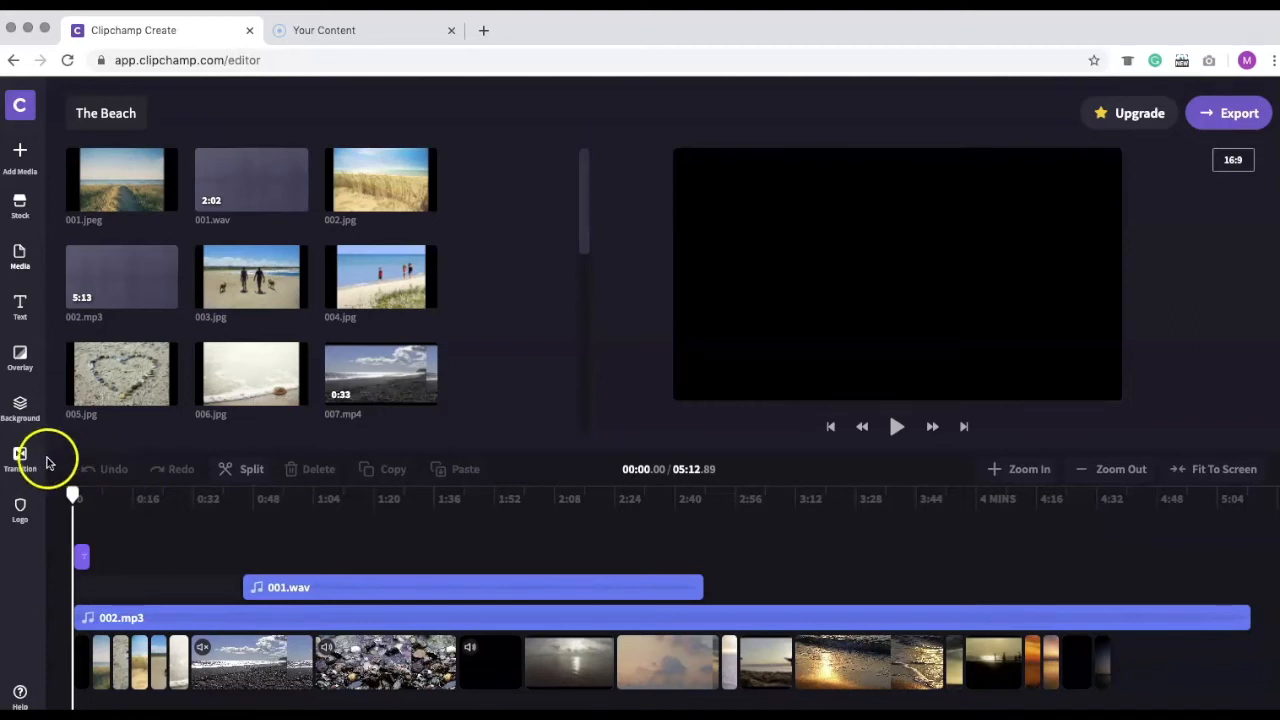
Step: Show the transition collection with Cross Fade, Fade Through Black and Wipe styles
click(20, 458)
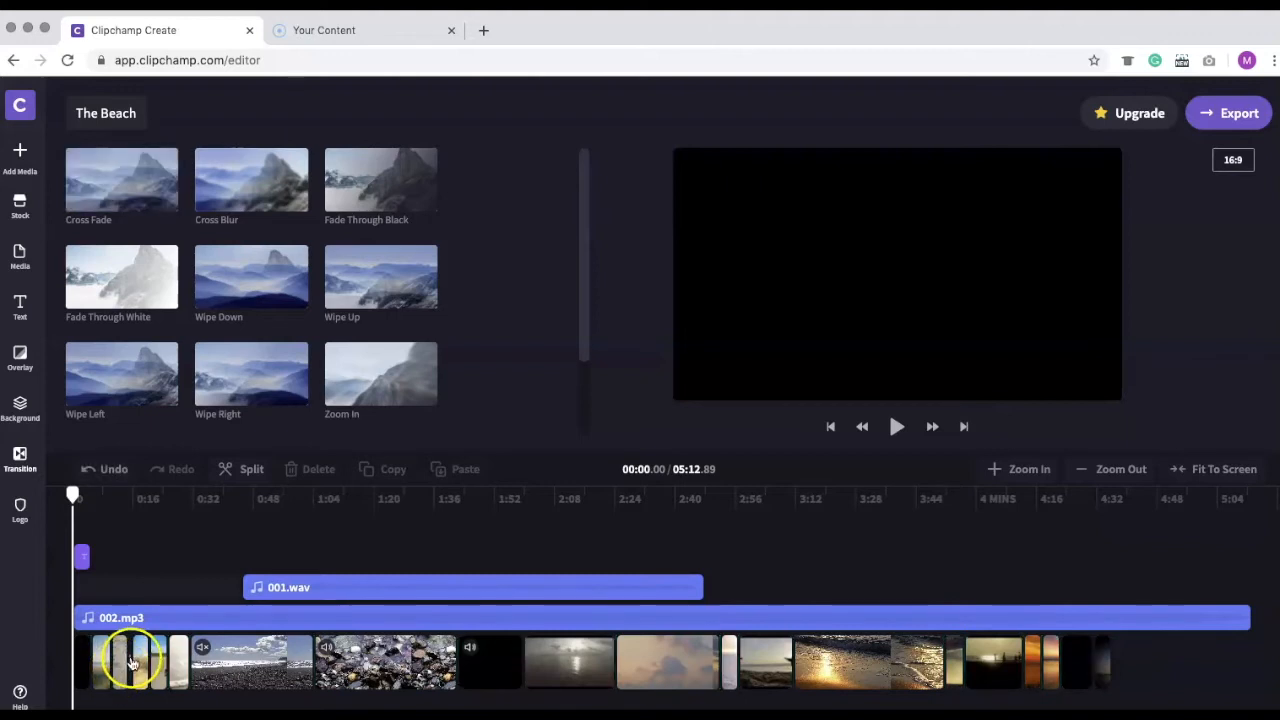
mouse_move(1008, 548)
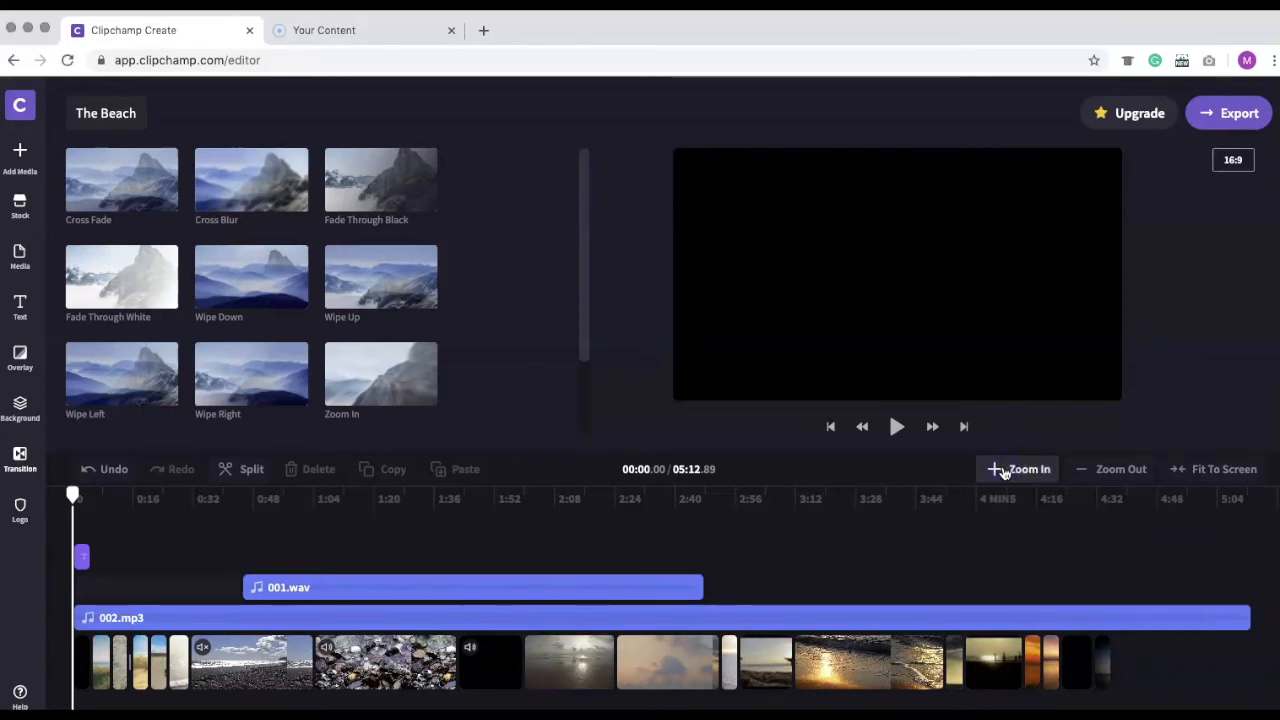
Step: Place Cross Fade transitions between the neighbouring beach photo clips
click(1018, 468)
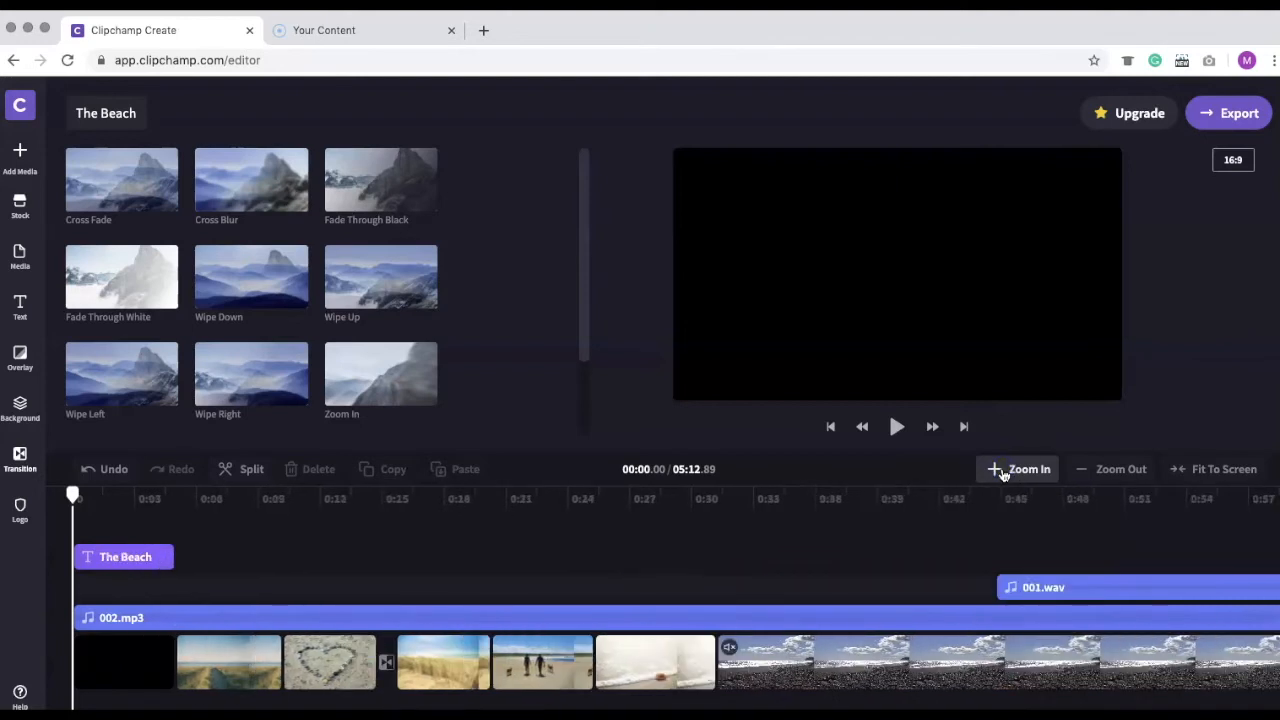
click(784, 496)
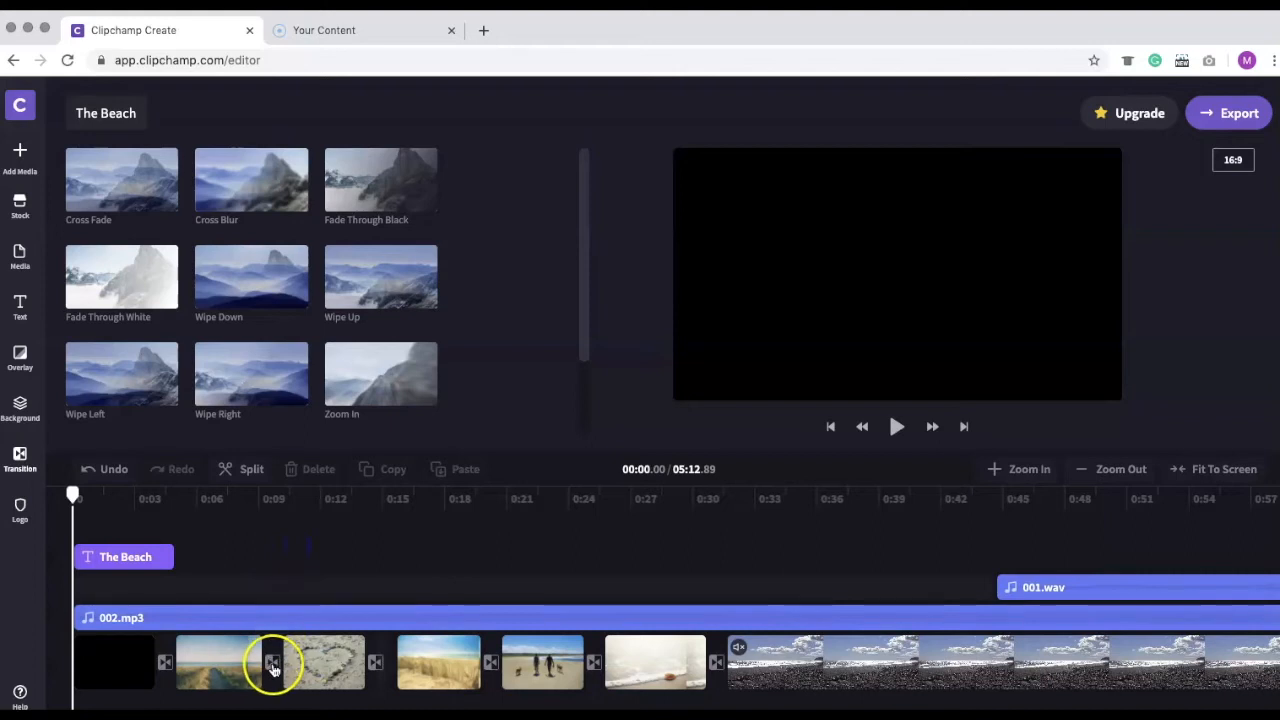
click(272, 662)
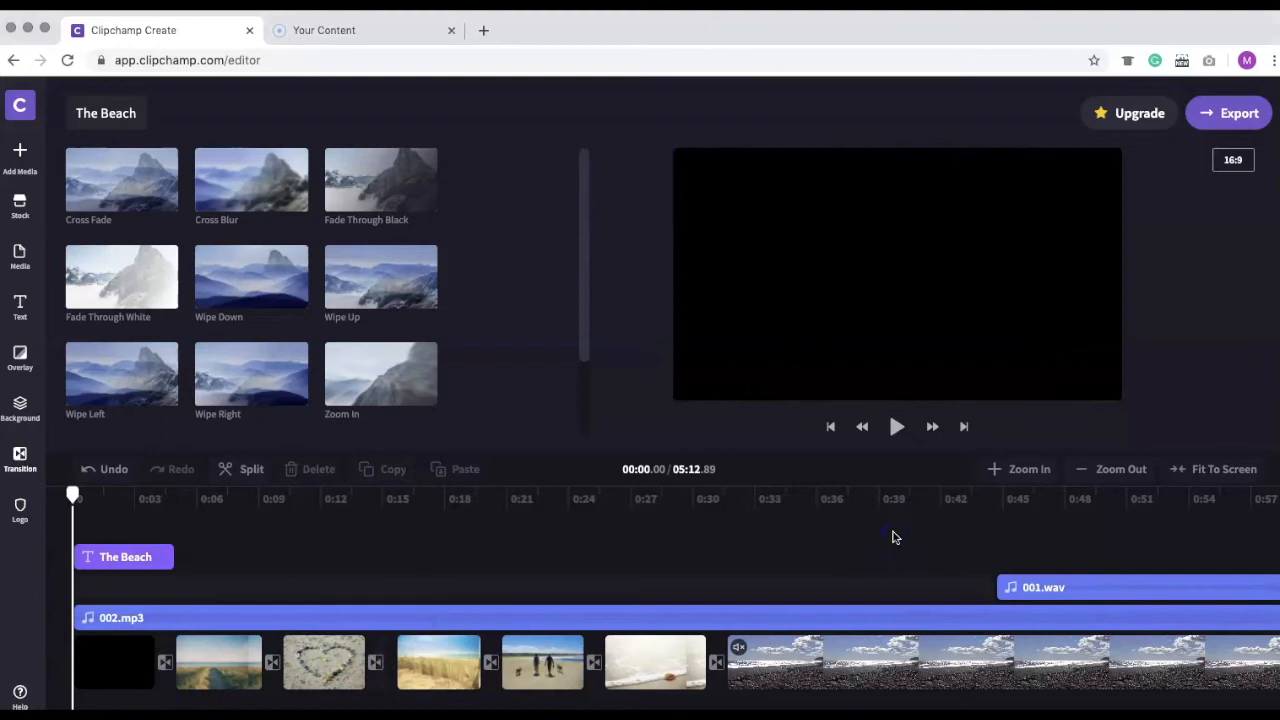
mouse_move(896, 426)
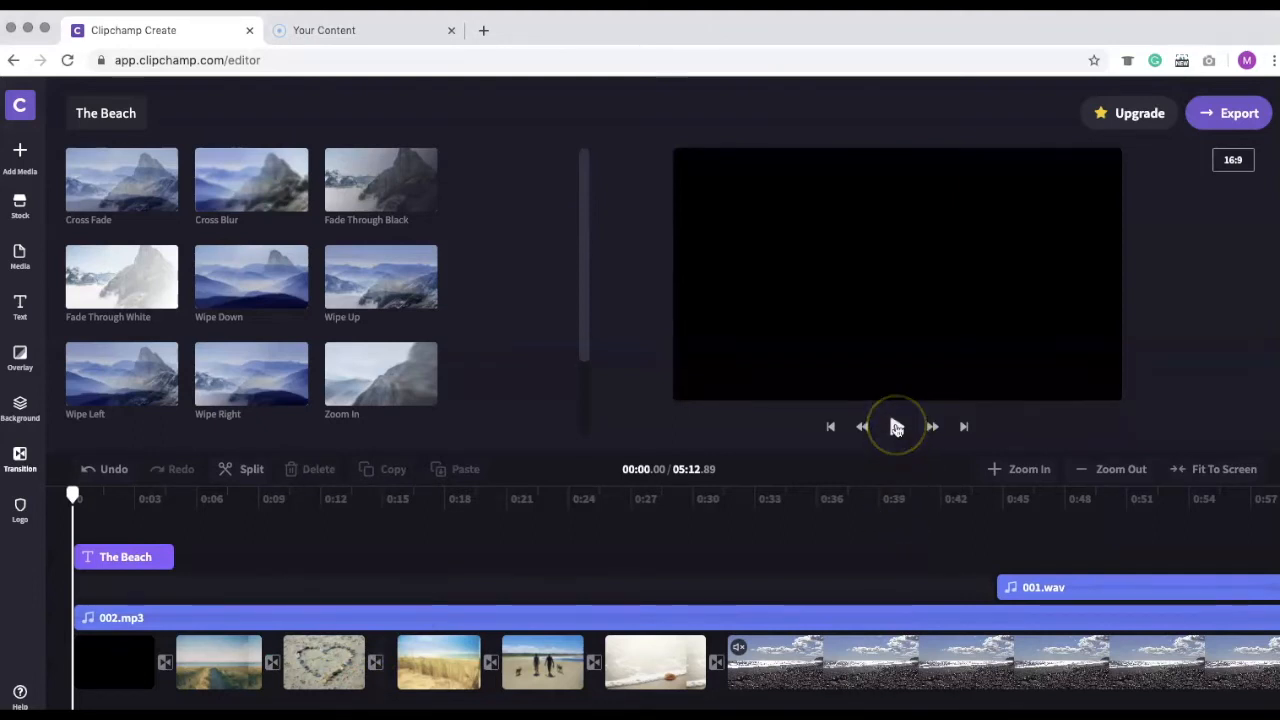
click(896, 426)
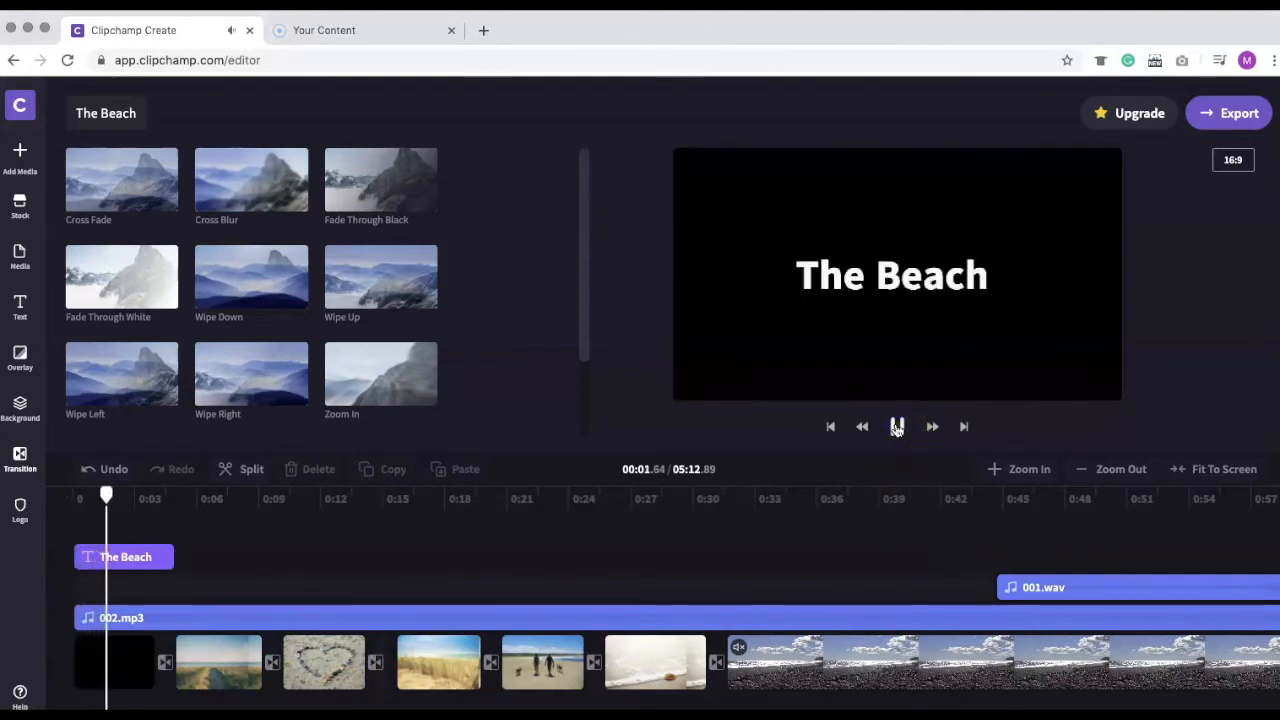
click(896, 426)
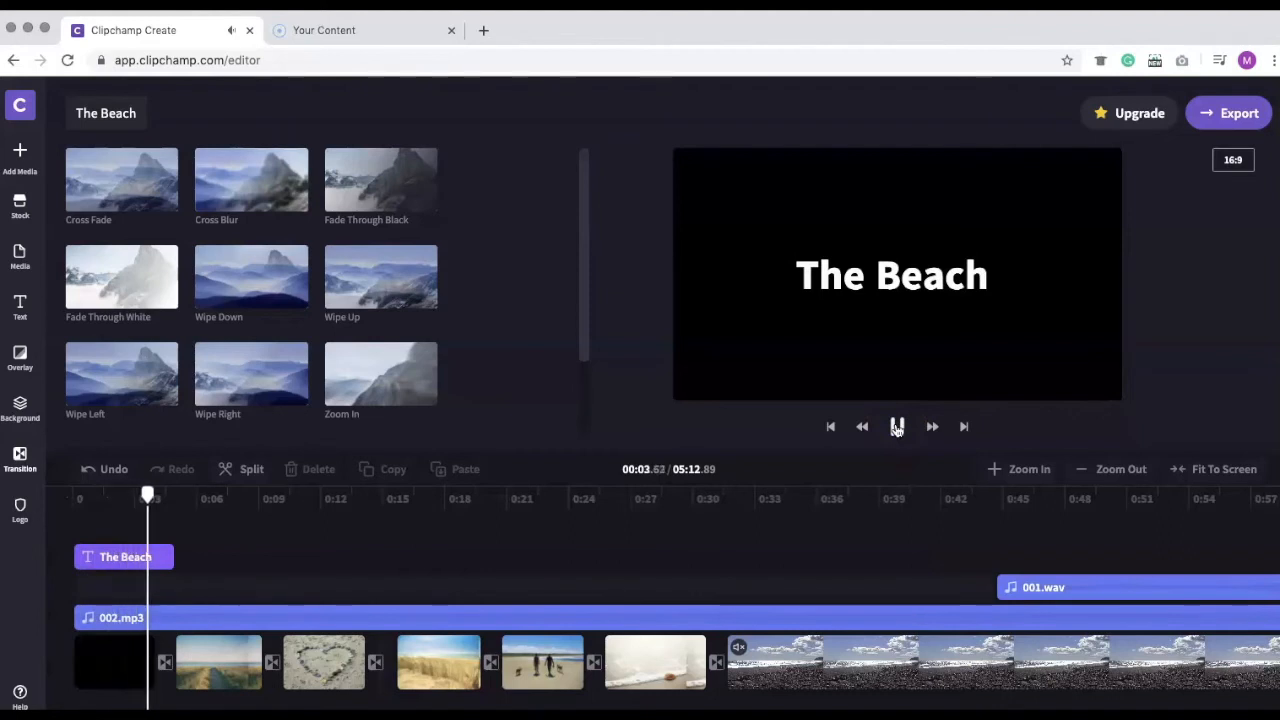
click(896, 426)
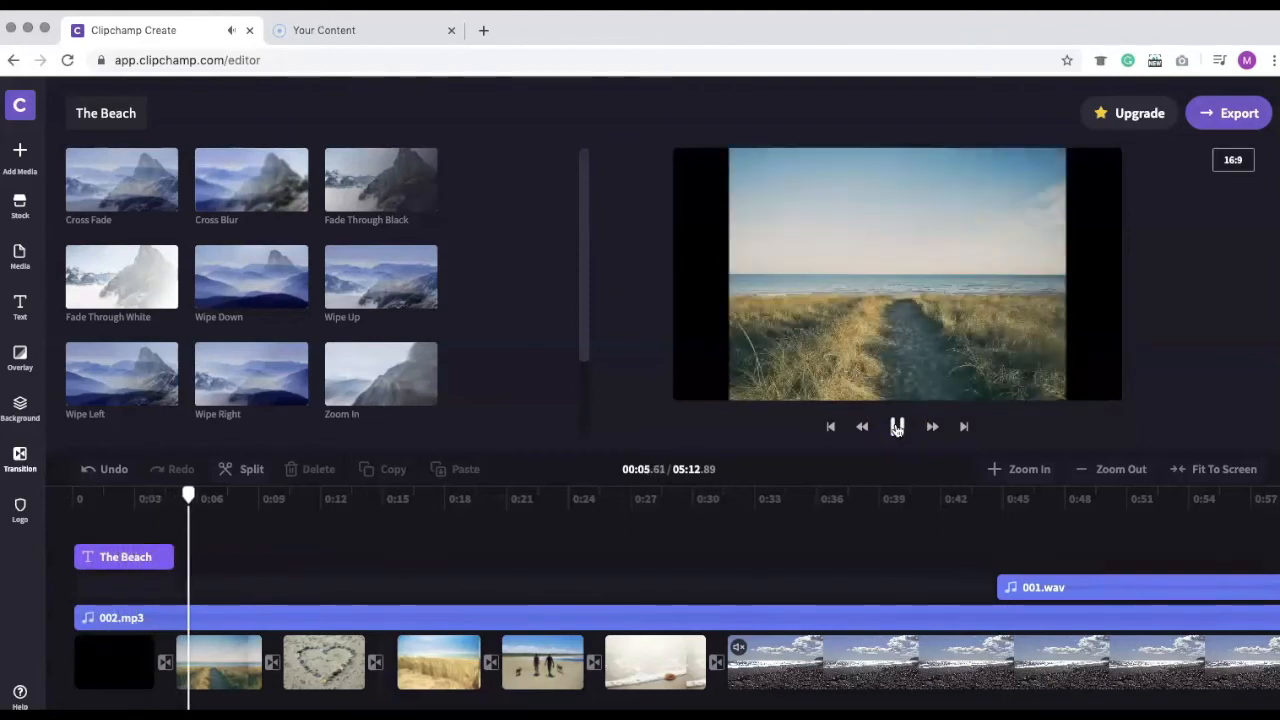
click(896, 426)
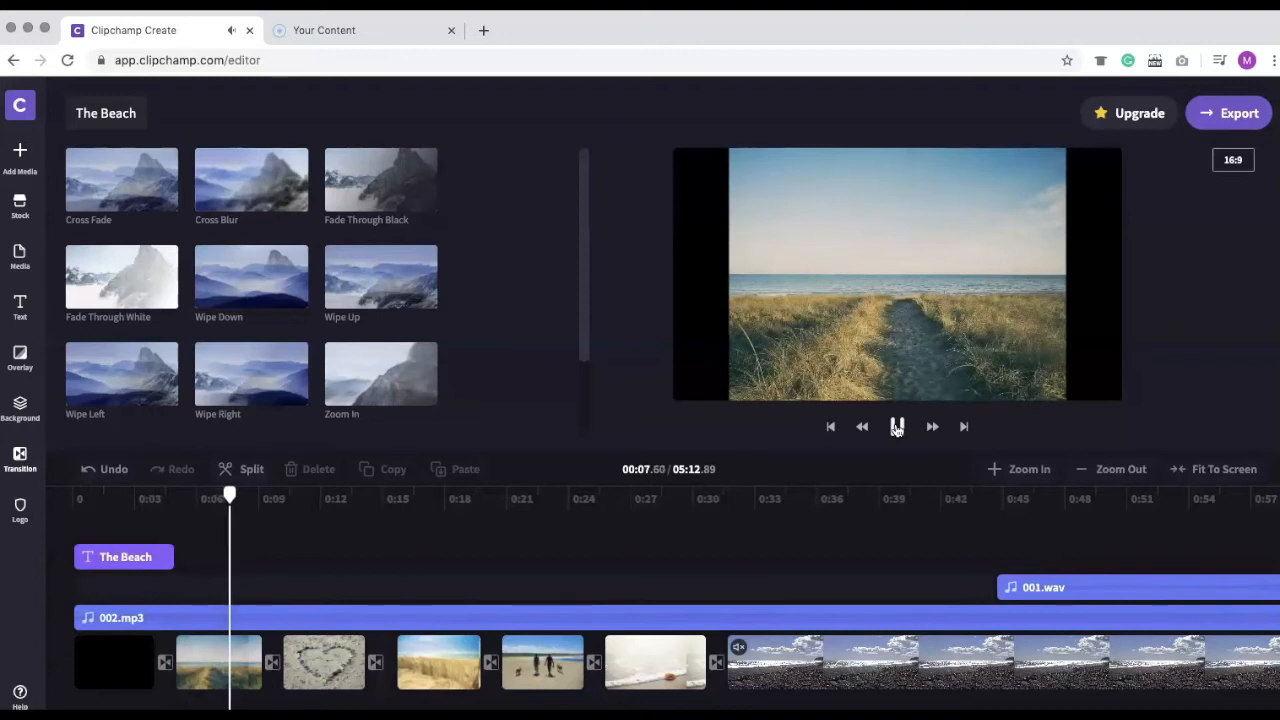
click(896, 426)
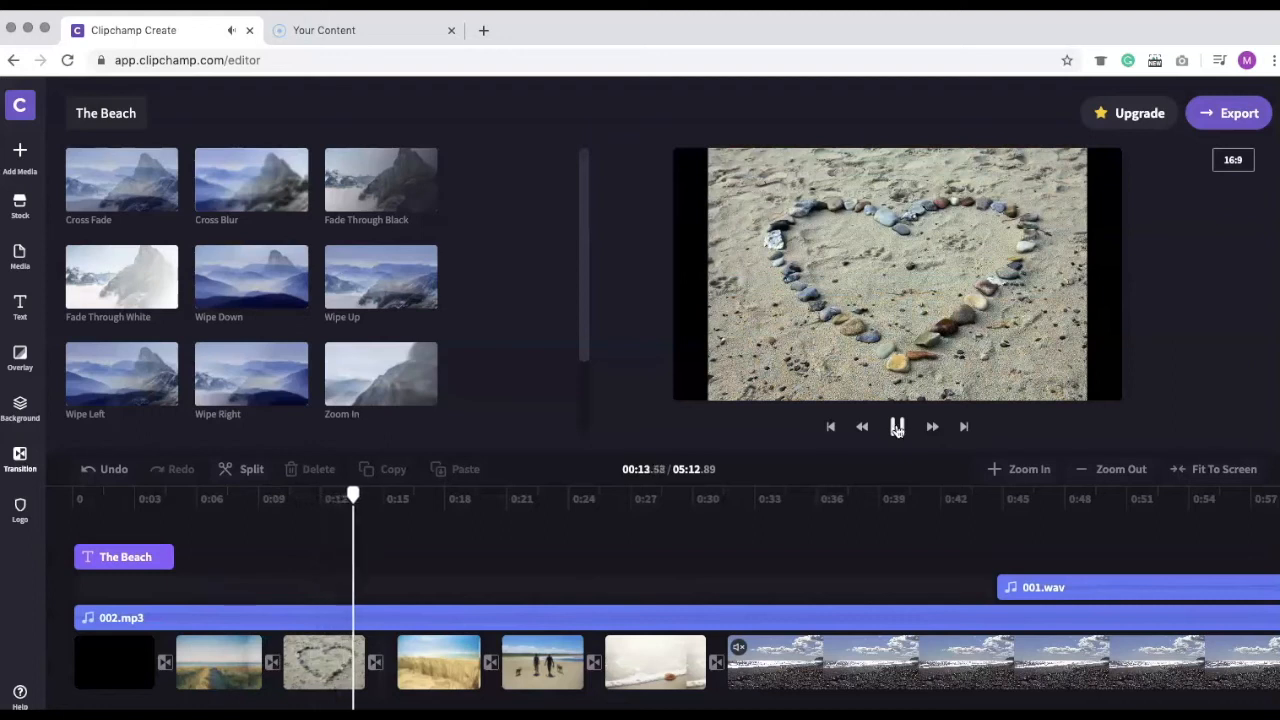
click(896, 426)
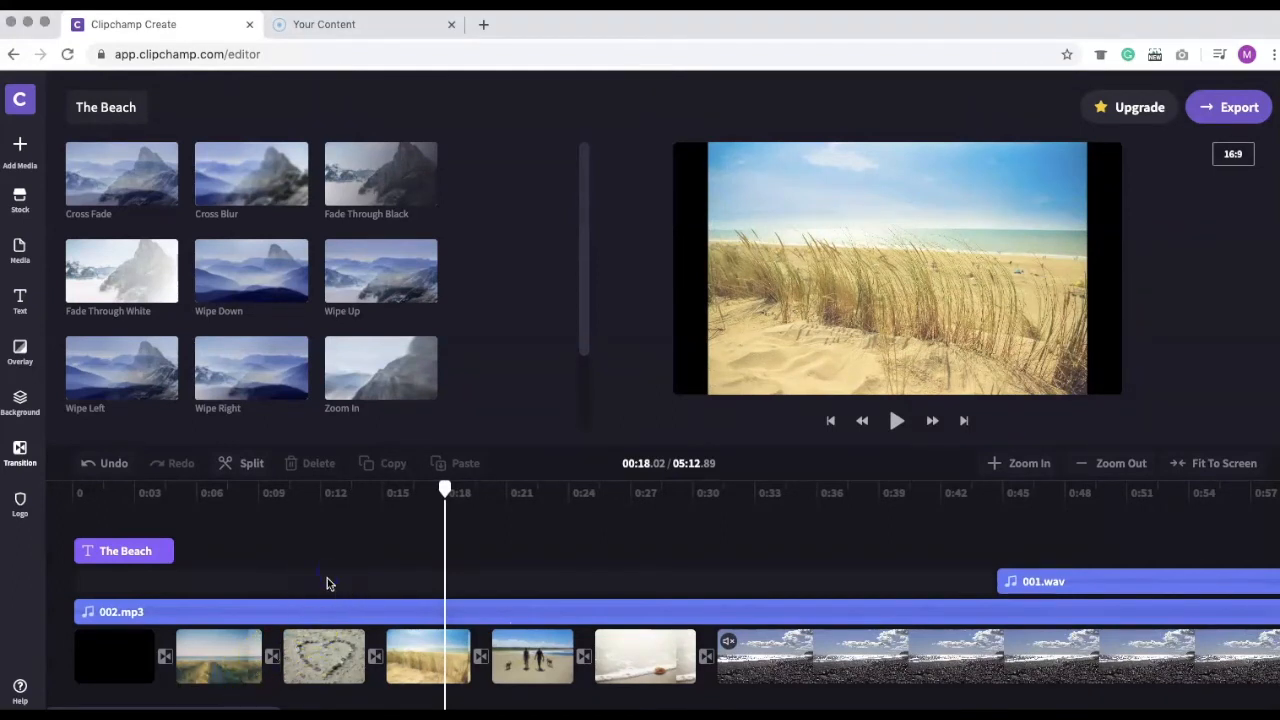
click(324, 656)
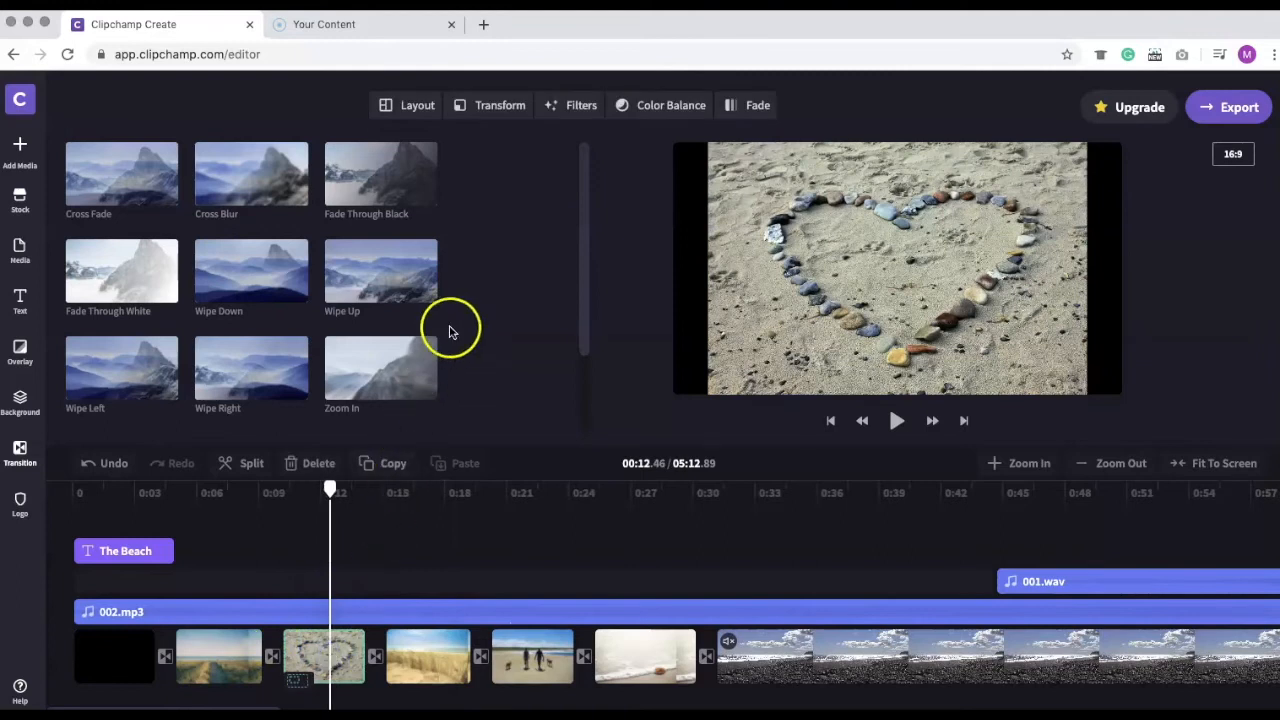
click(500, 104)
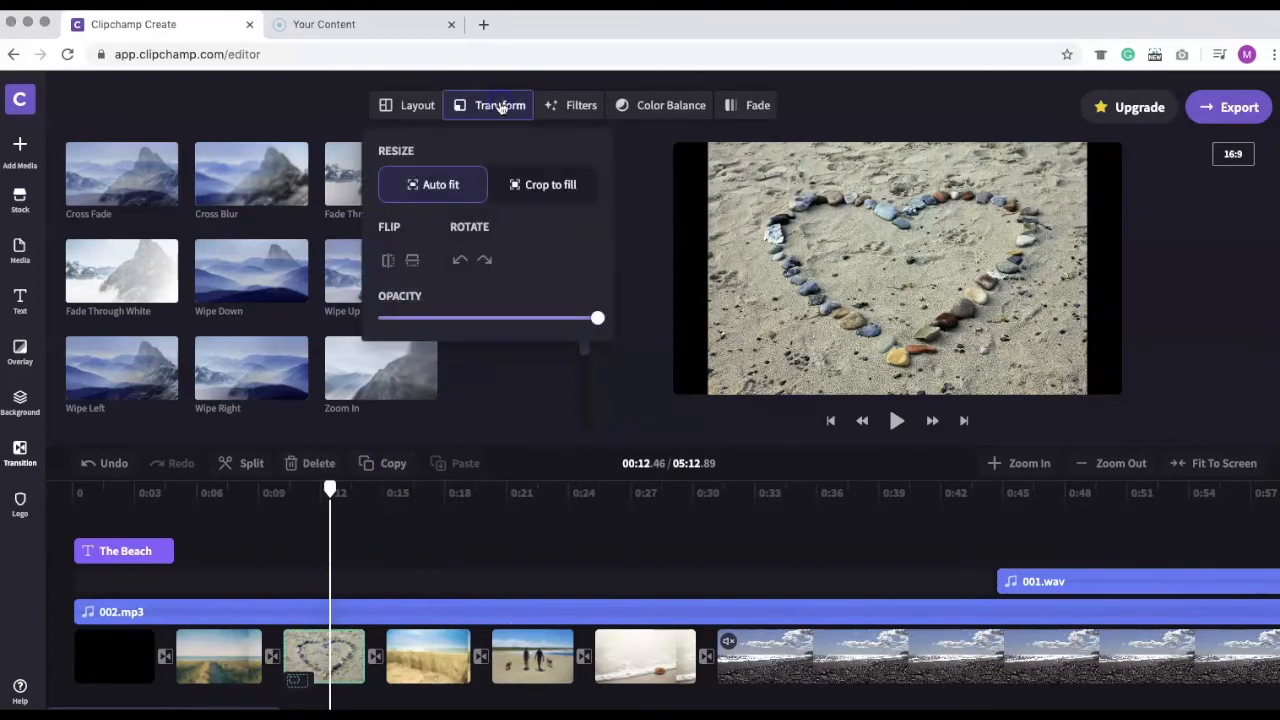
click(544, 184)
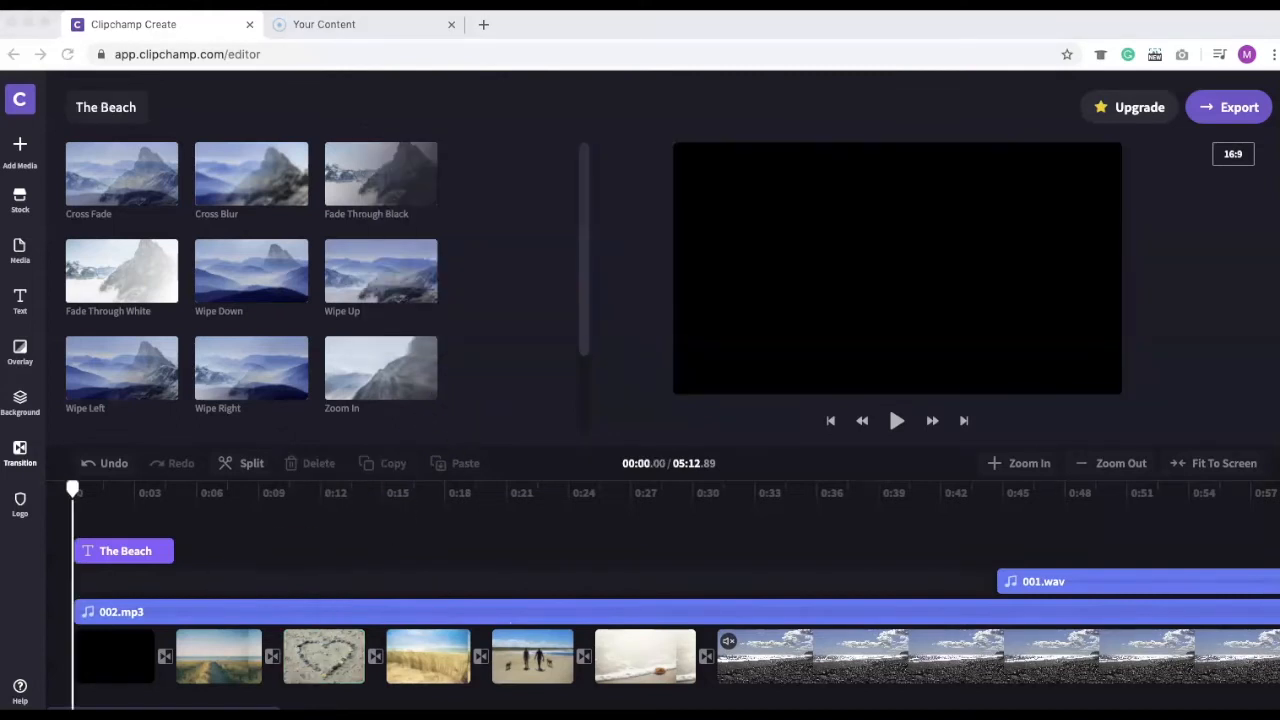
mouse_move(896, 420)
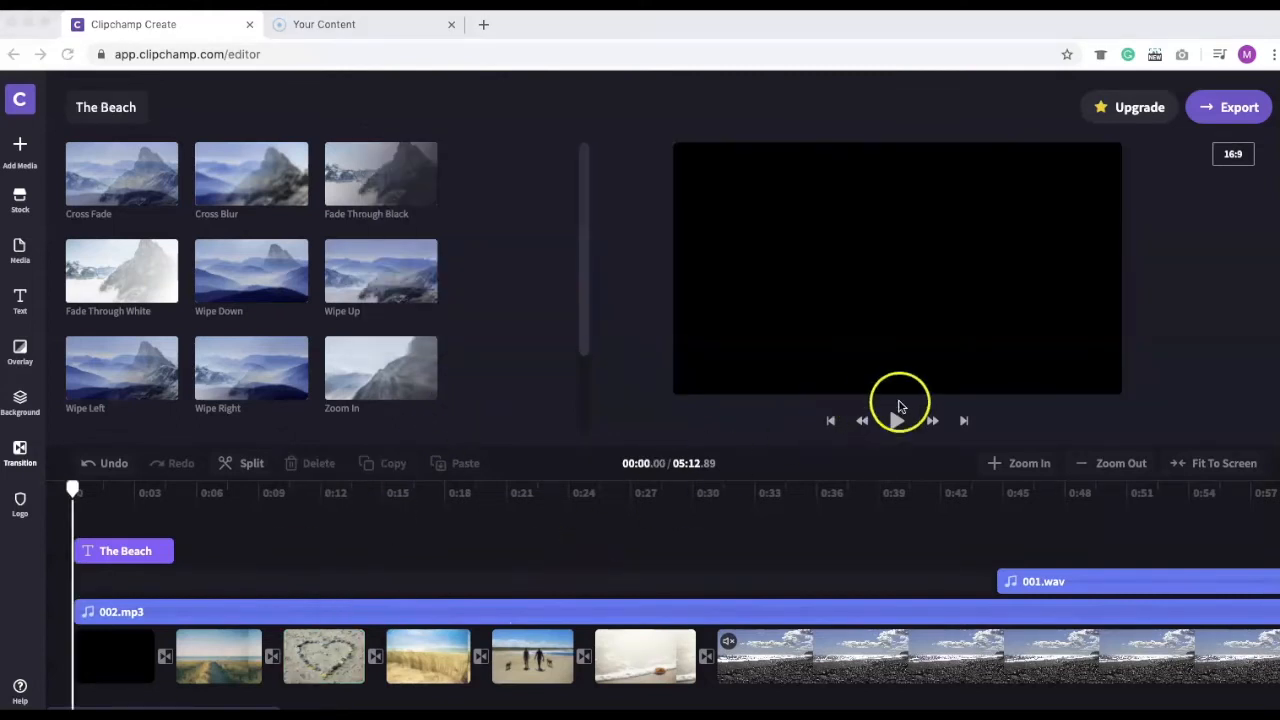
Step: Replay the video from the title, then select the 002.mp3 music track
click(896, 420)
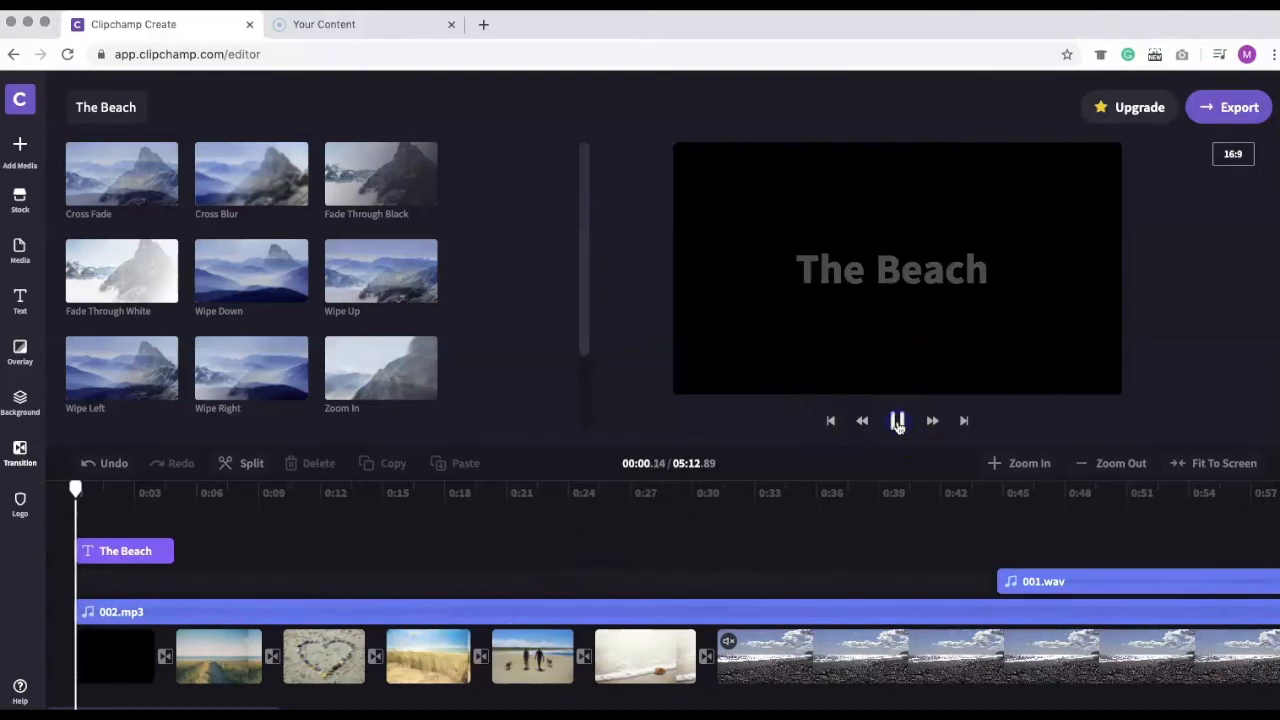
click(896, 420)
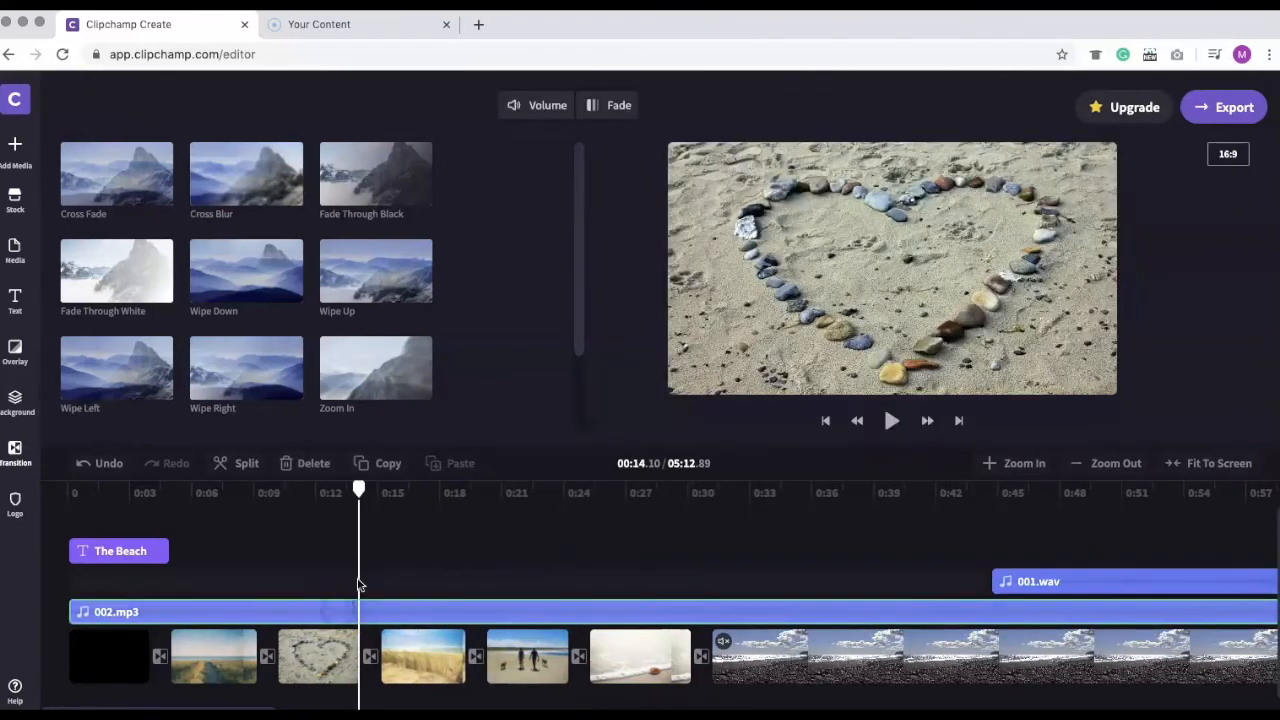
Step: Lower the 002.mp3 music volume to 35%
click(536, 104)
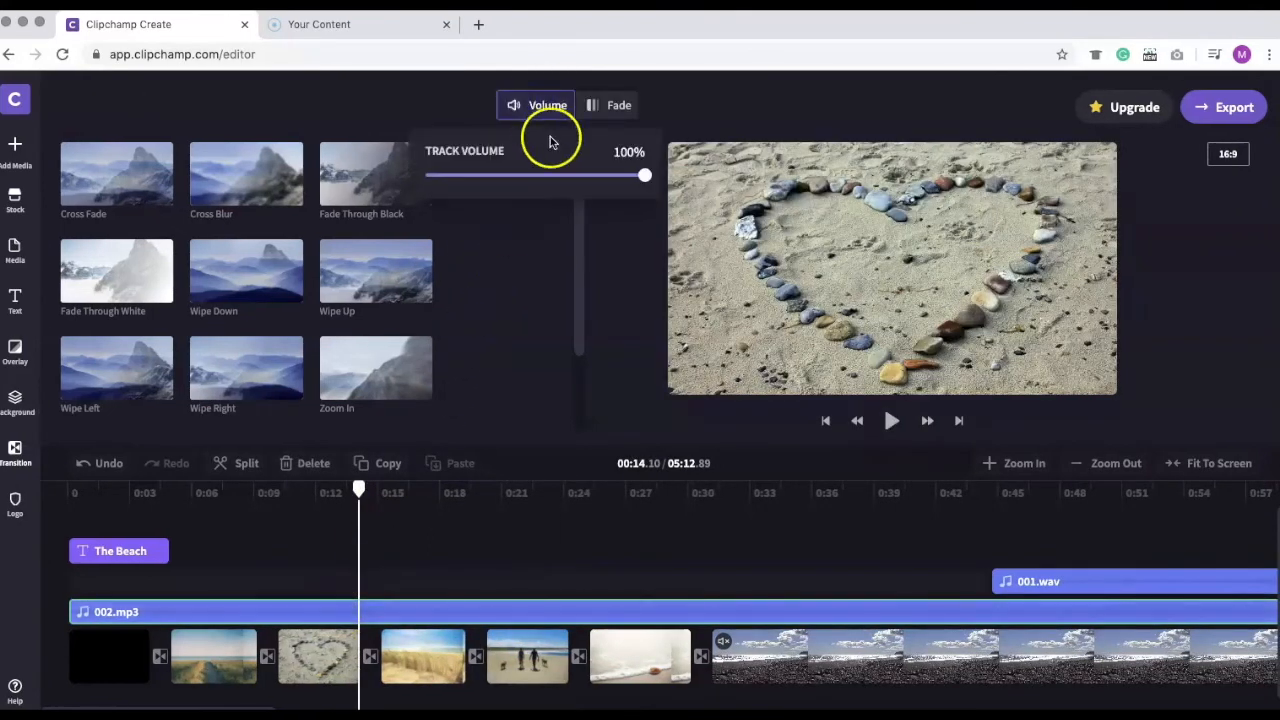
drag(644, 176, 632, 176)
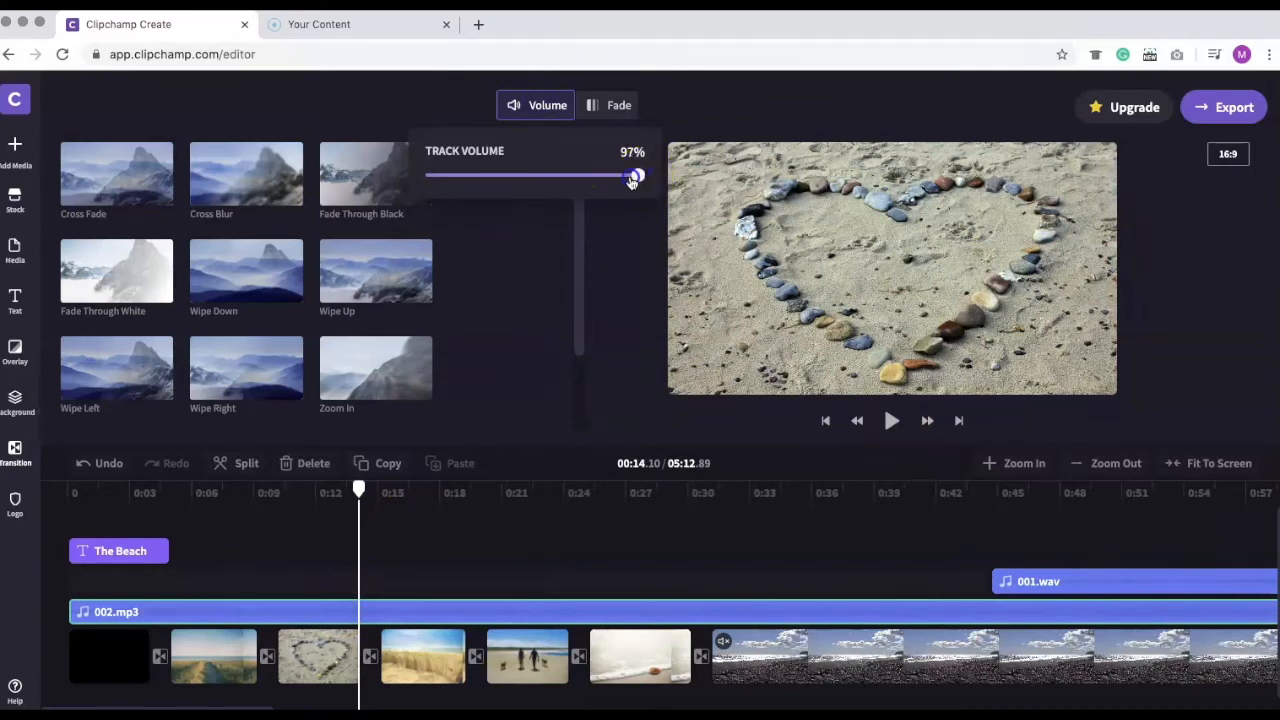
drag(632, 176, 512, 176)
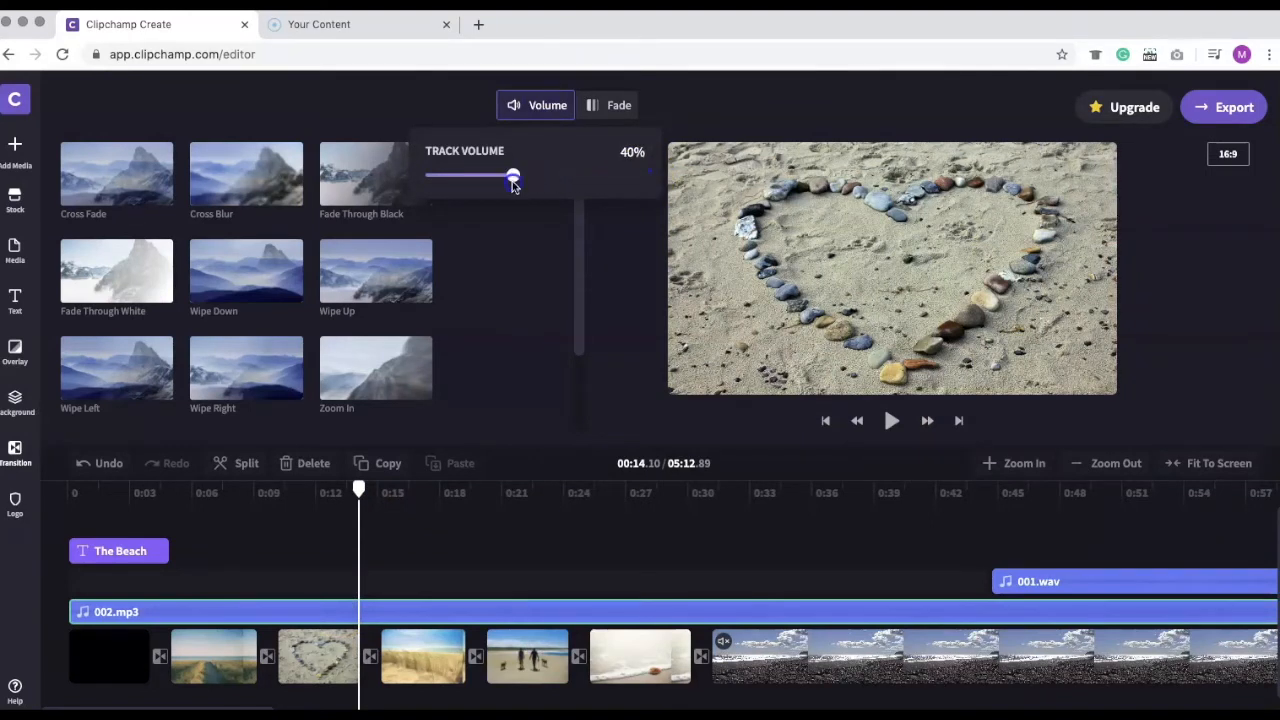
drag(512, 176, 502, 176)
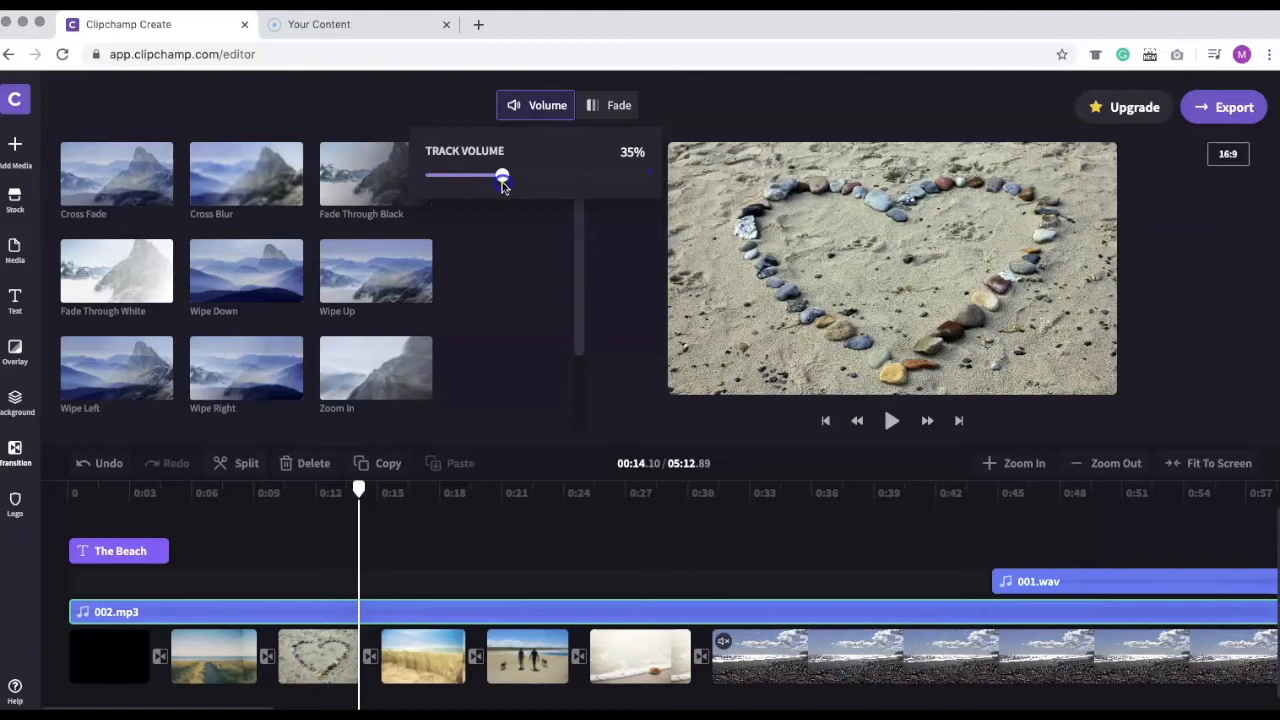
Step: Give the 002.mp3 music a 1.4-second fade-in
click(618, 104)
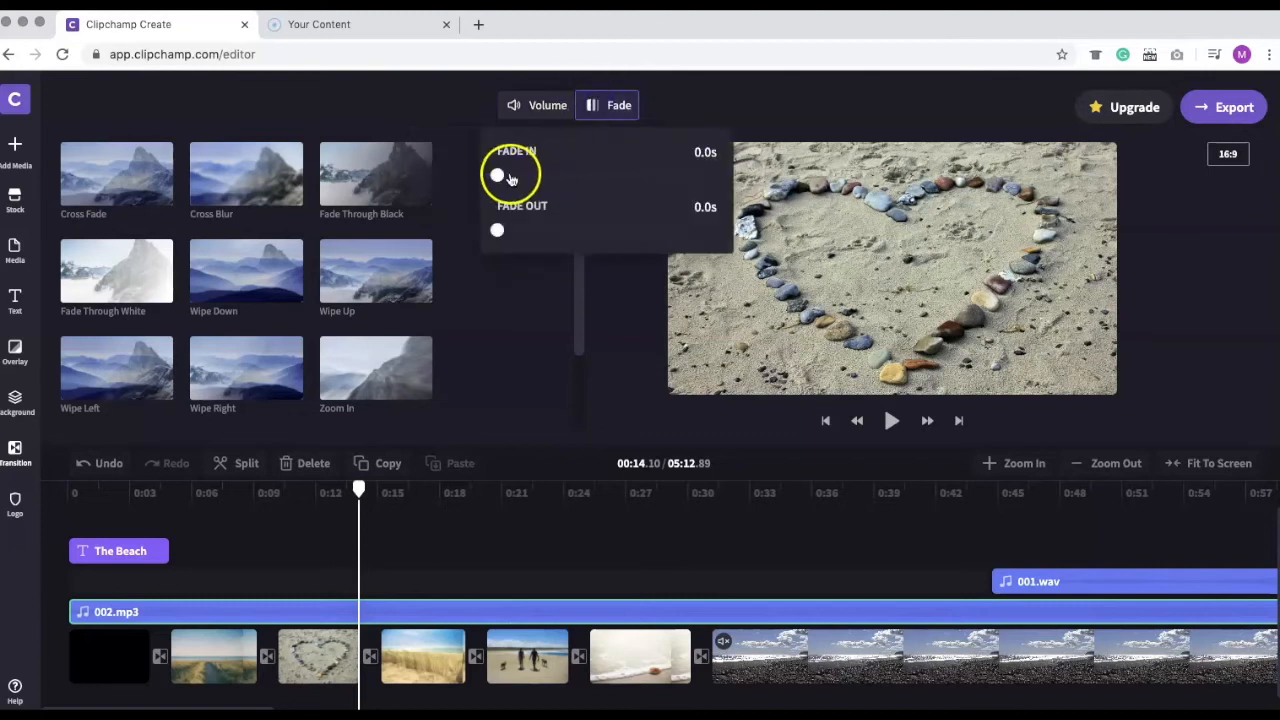
drag(496, 176, 606, 176)
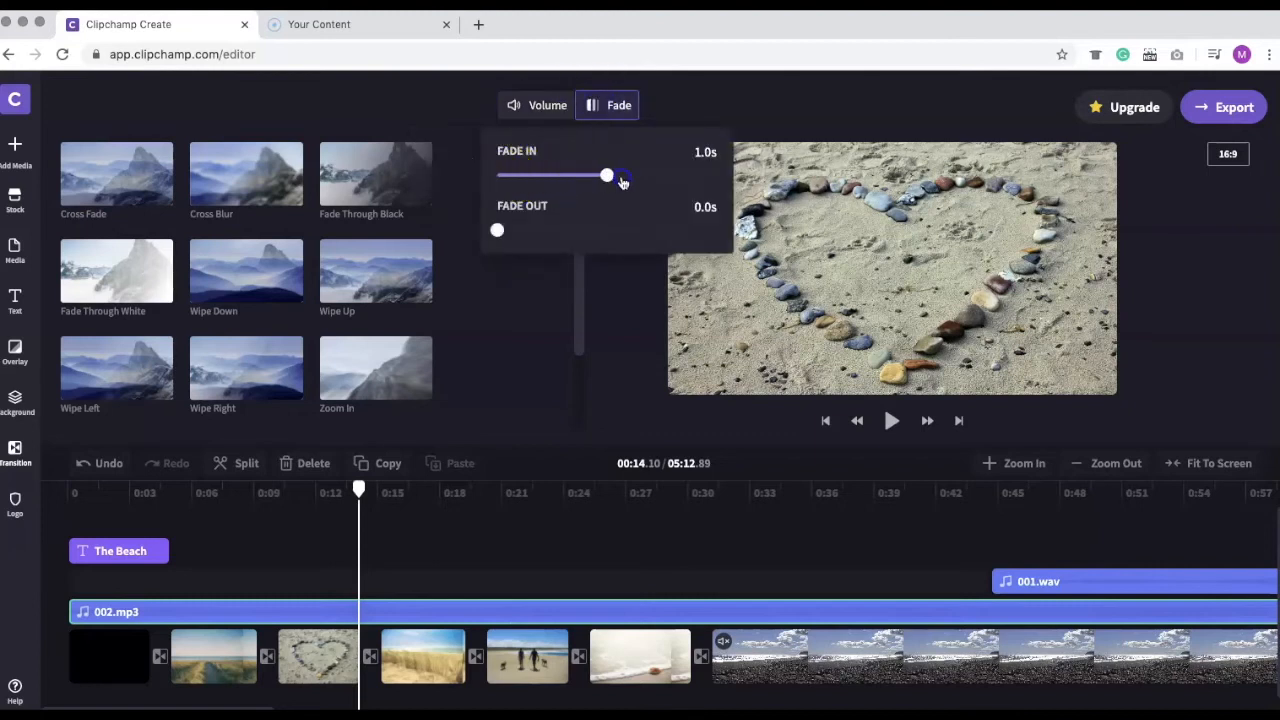
drag(604, 176, 650, 176)
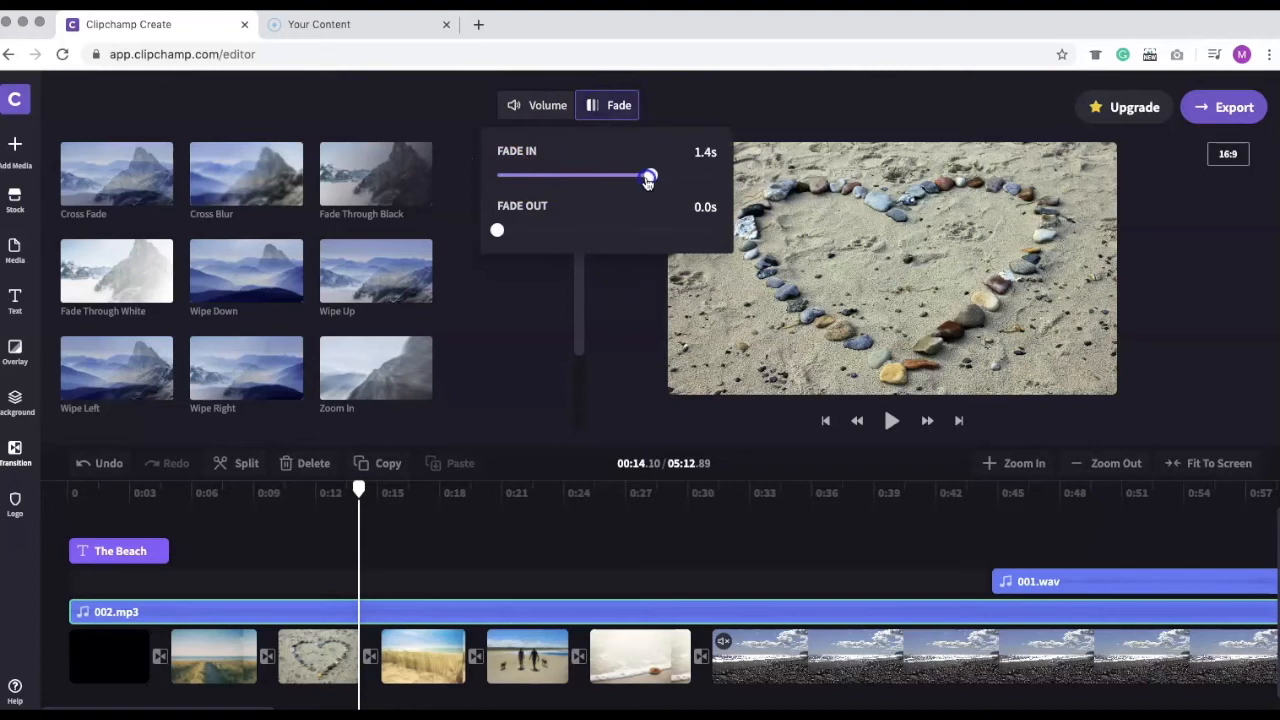
drag(650, 176, 640, 176)
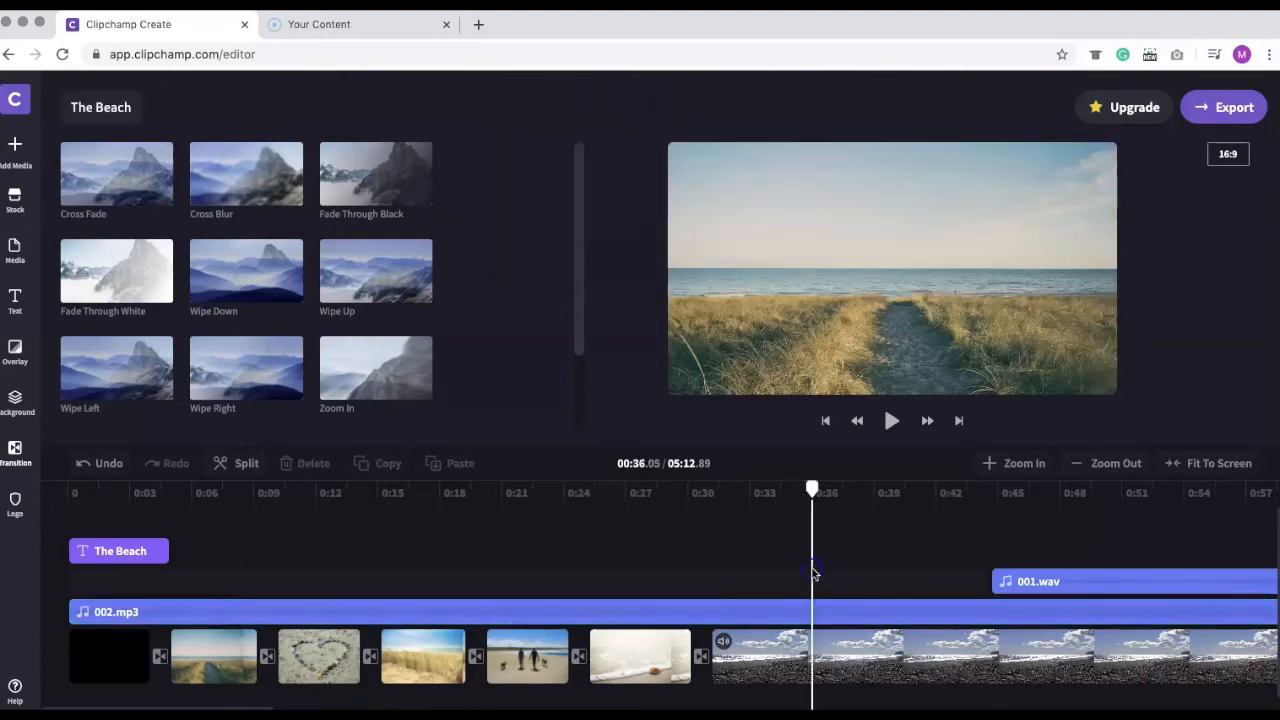
Step: Turn the pebble beach video clip's own sound down to 44%, leaving its fade unchanged
click(820, 656)
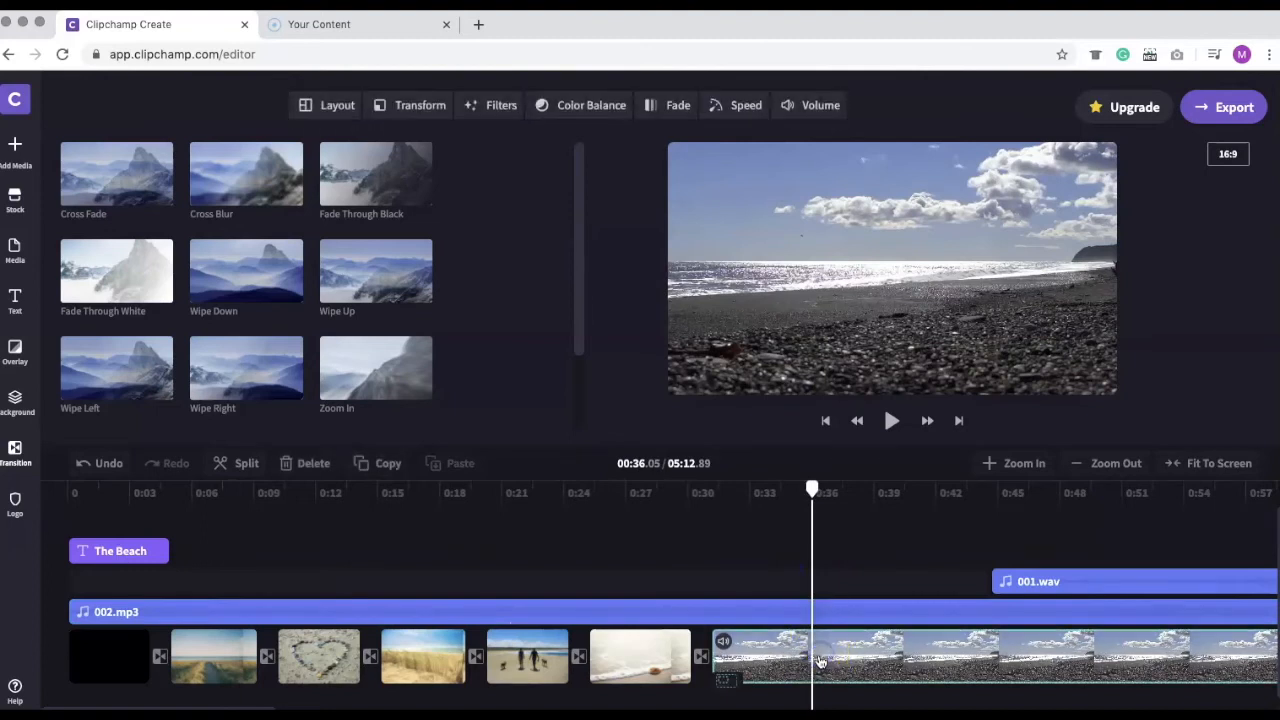
mouse_move(828, 144)
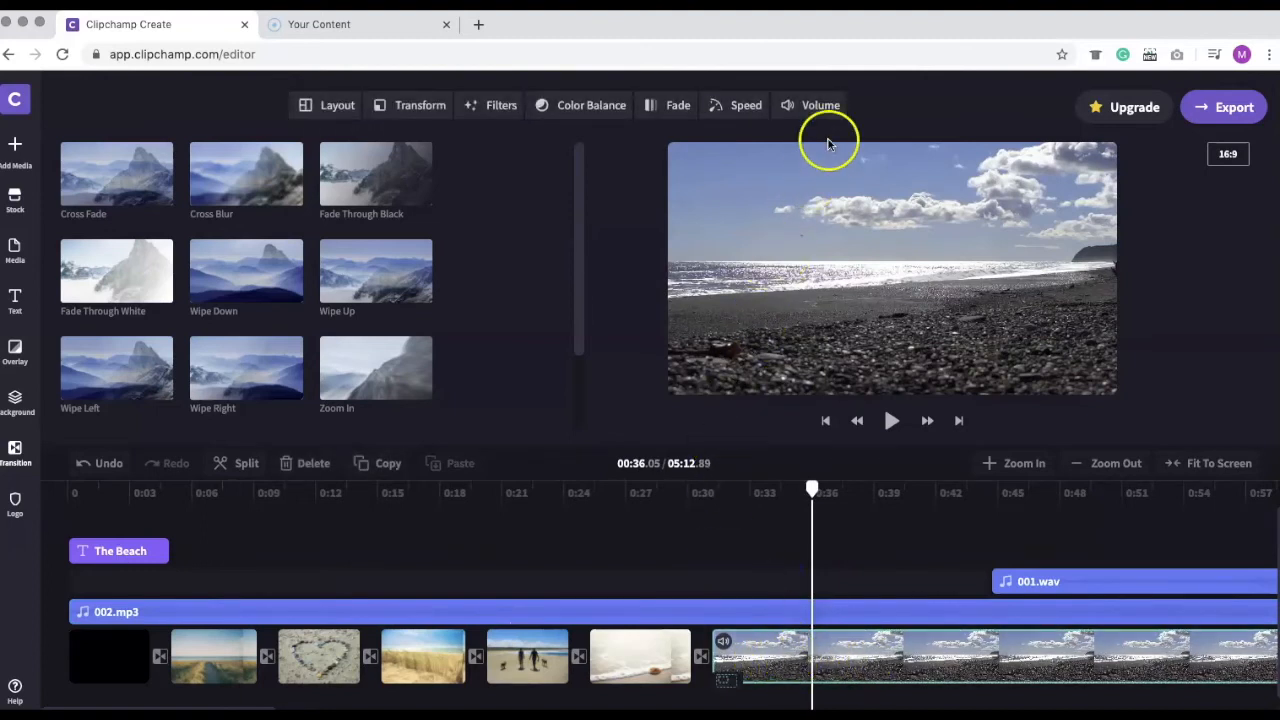
click(820, 104)
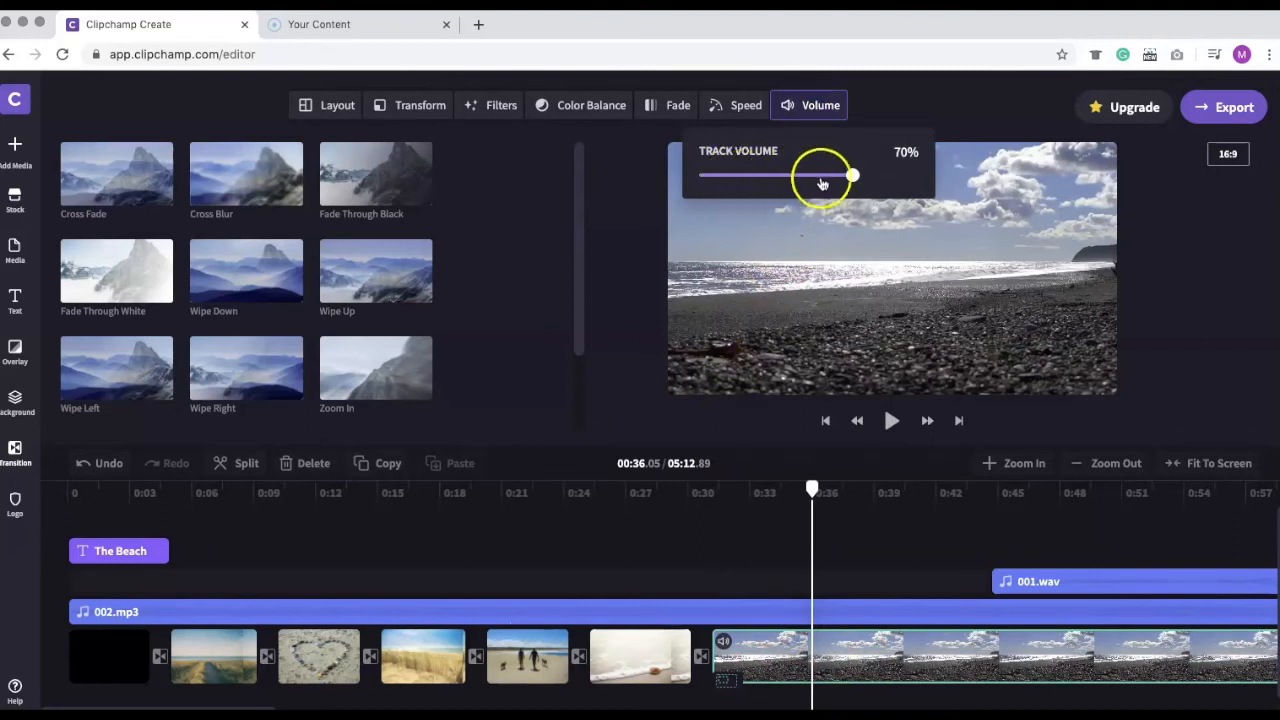
drag(850, 176, 796, 176)
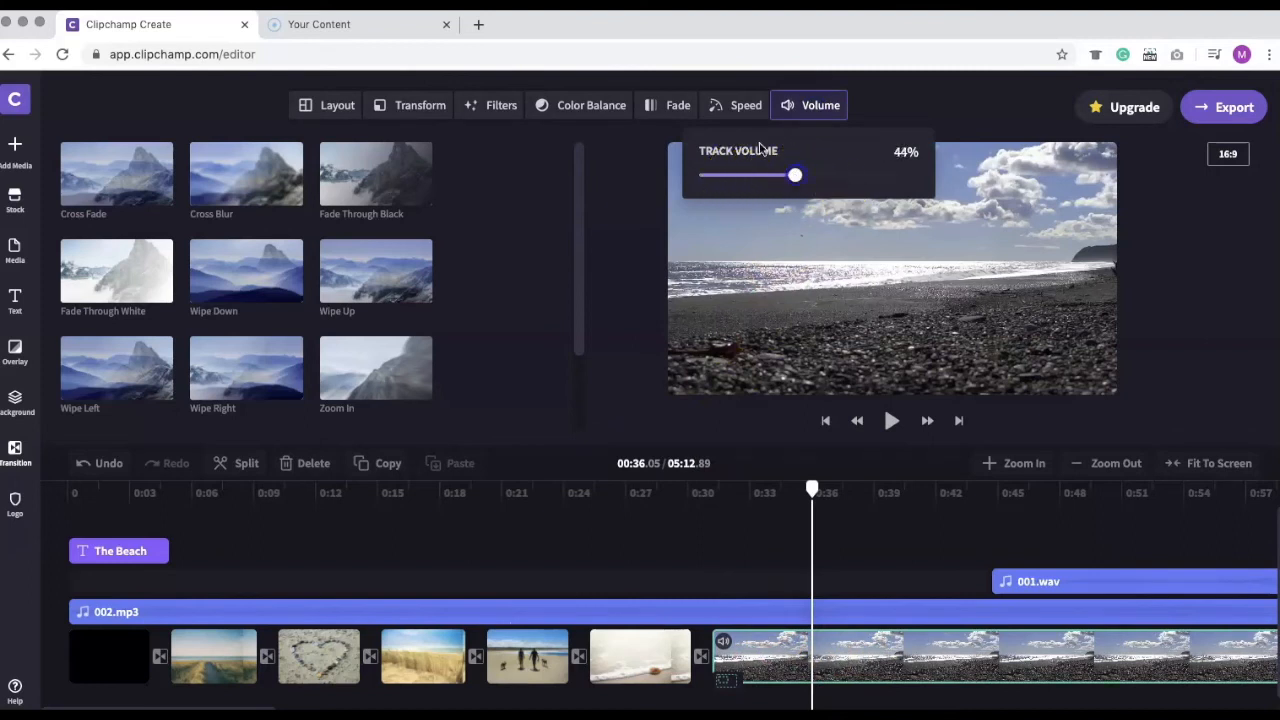
click(676, 104)
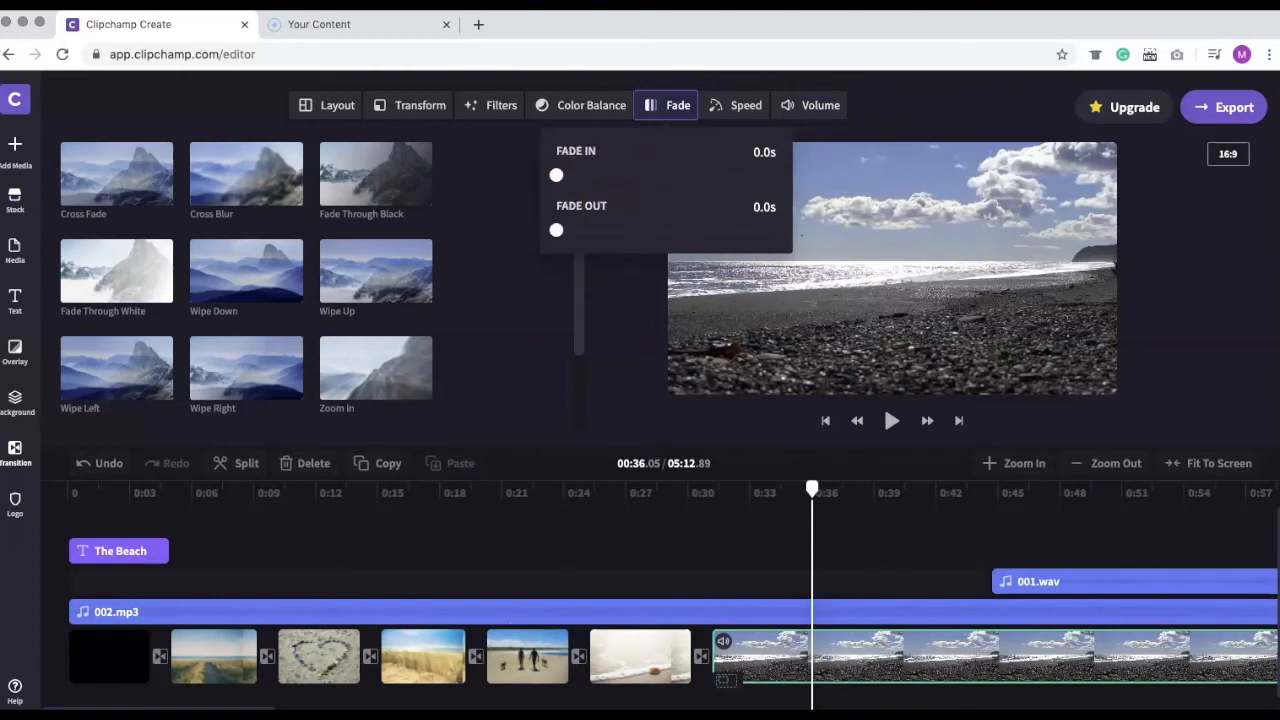
click(666, 104)
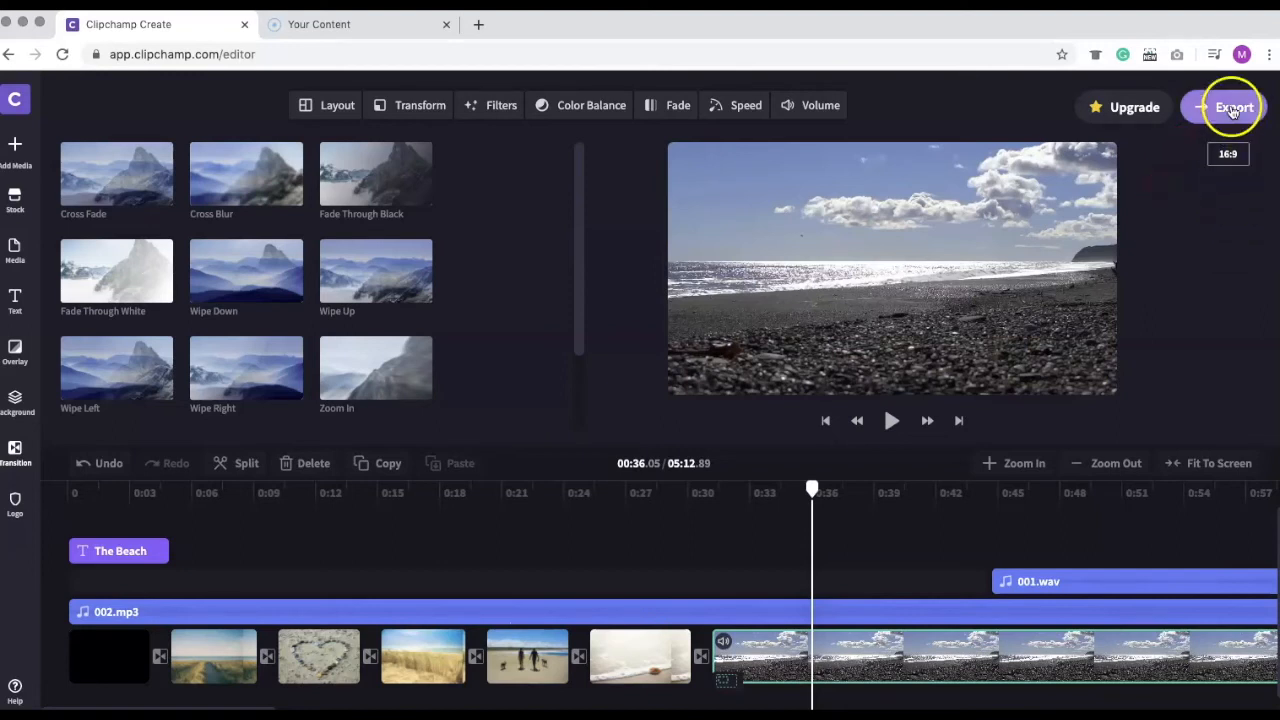
Step: Export 'The Beach' video at 480p resolution via Export and Continue
click(1232, 108)
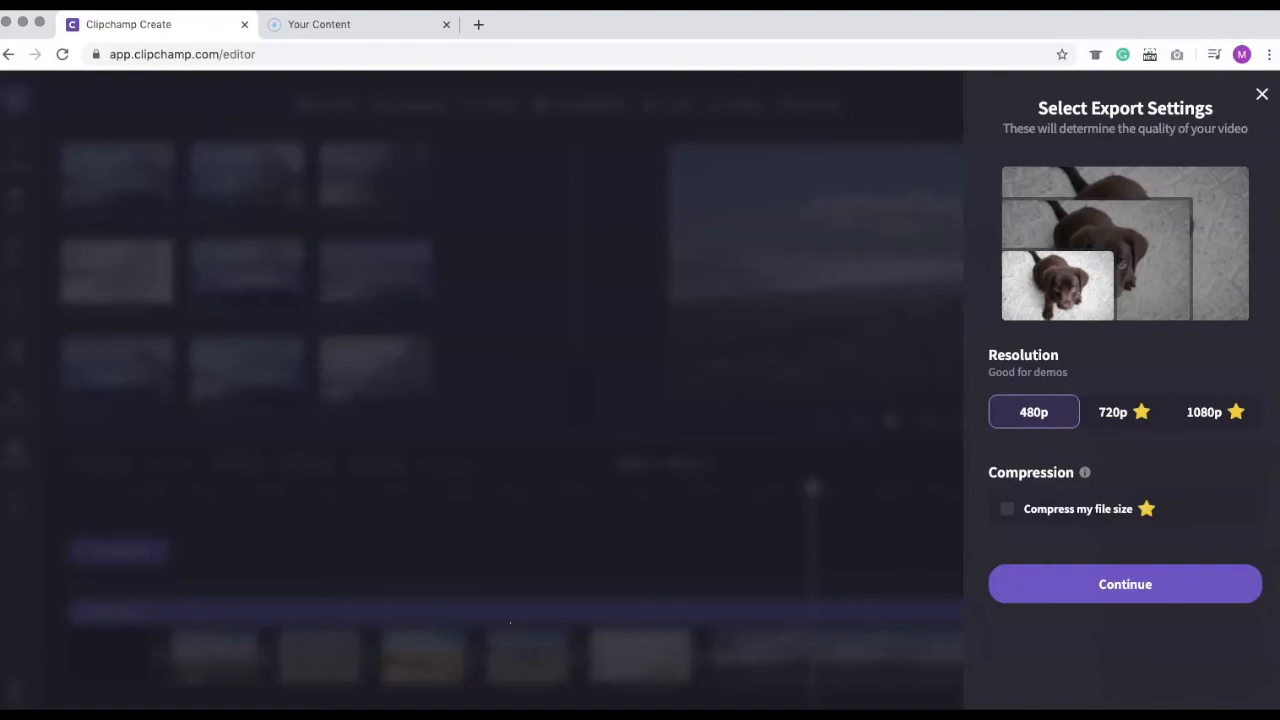
mouse_move(1132, 432)
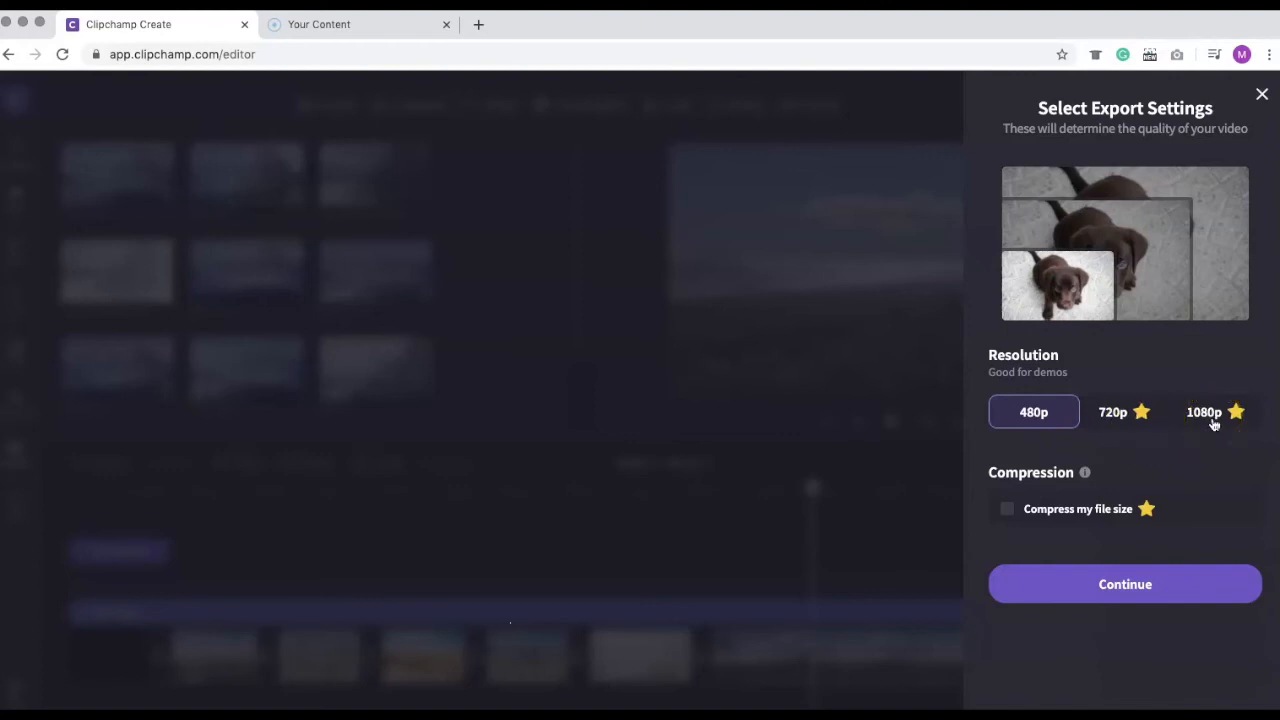
mouse_move(1064, 616)
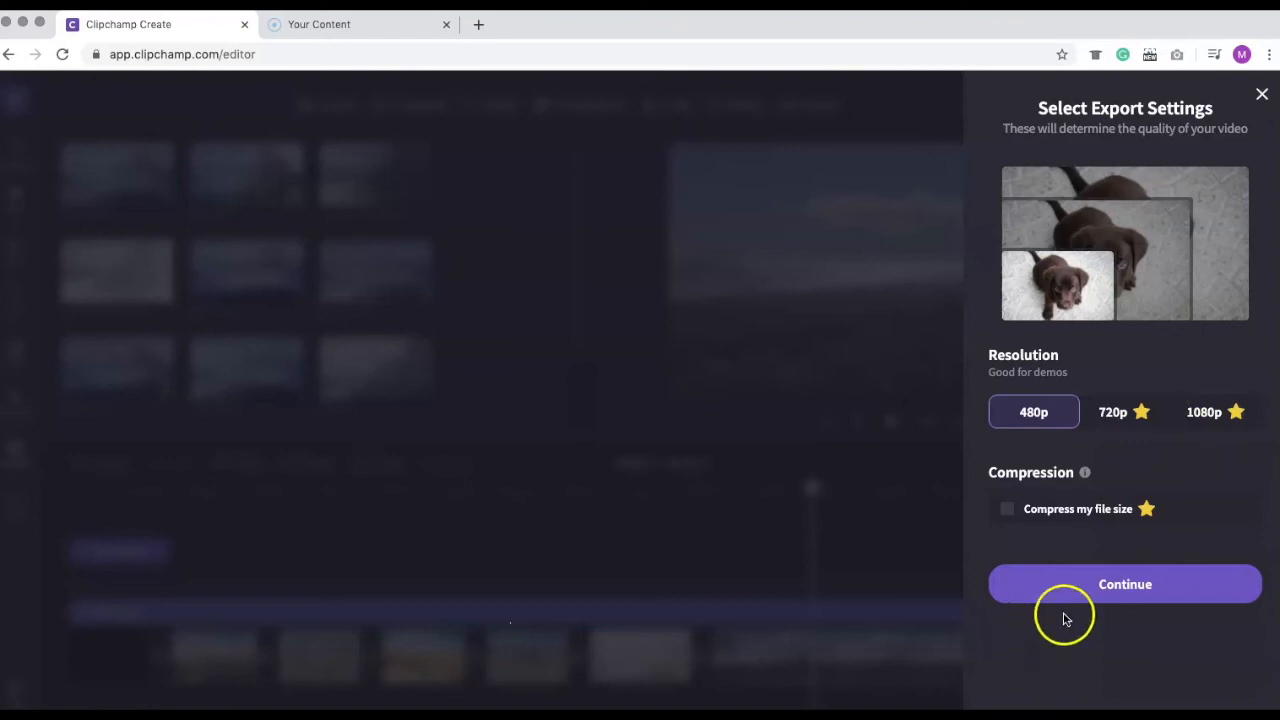
click(1124, 584)
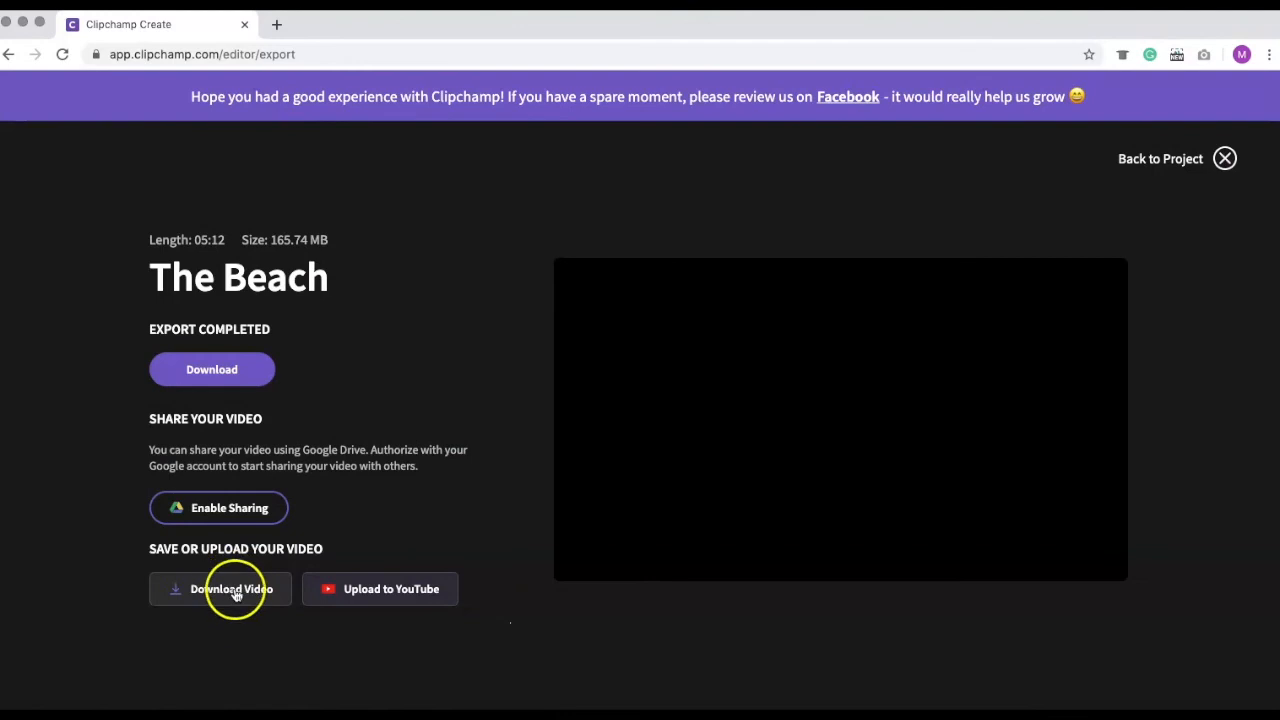
mouse_move(228, 508)
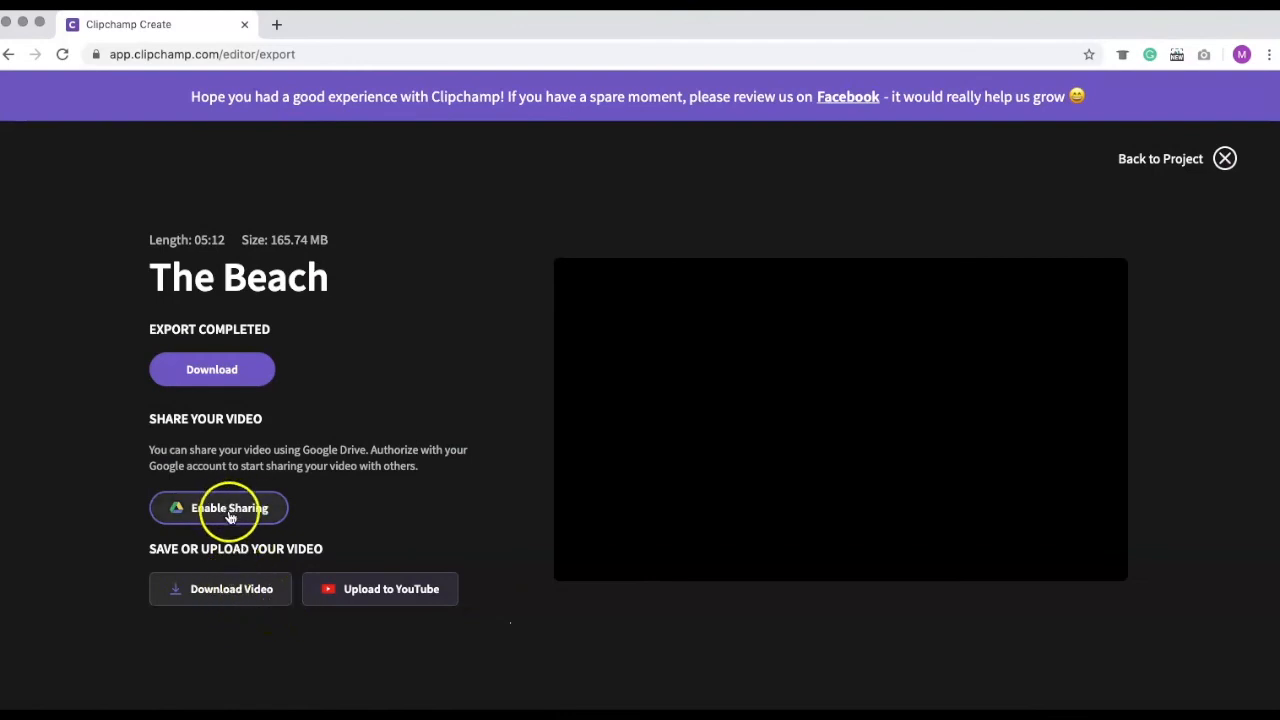
mouse_move(376, 600)
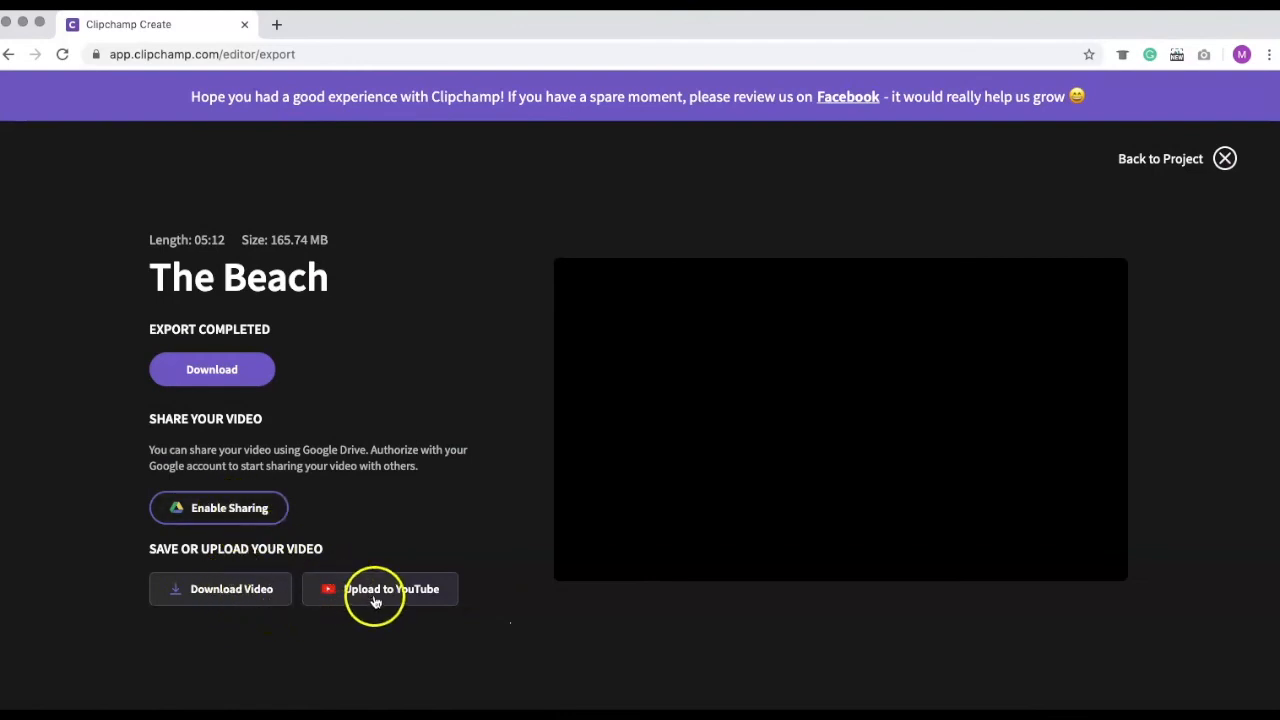